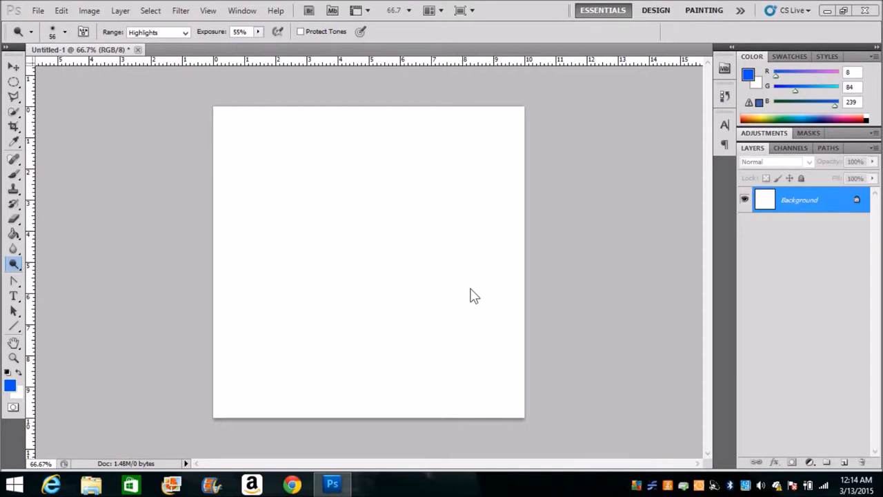
mouse_move(155, 246)
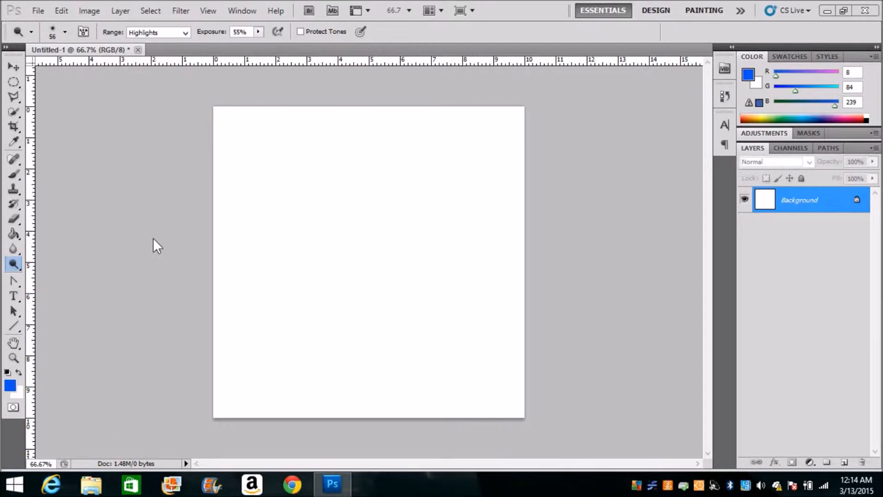
mouse_move(12, 372)
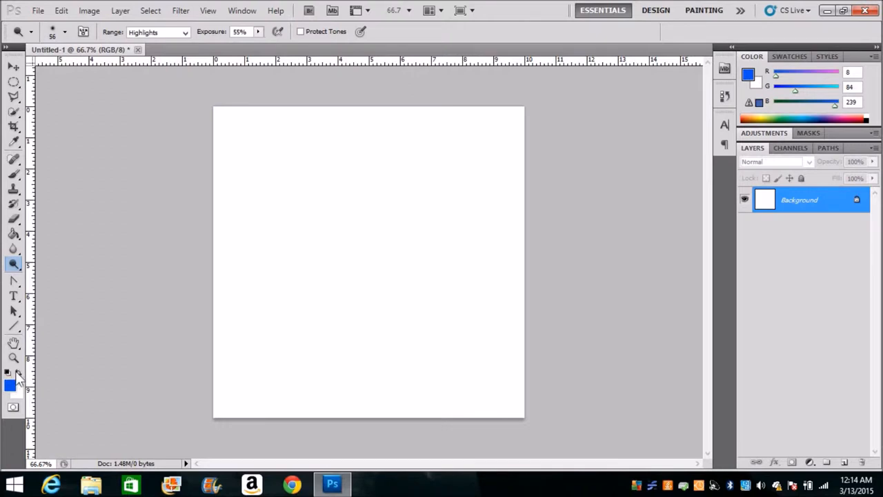
Set the foreground colour to vivid blue #0839ef (R8 G57 B239)
left_click(9, 385)
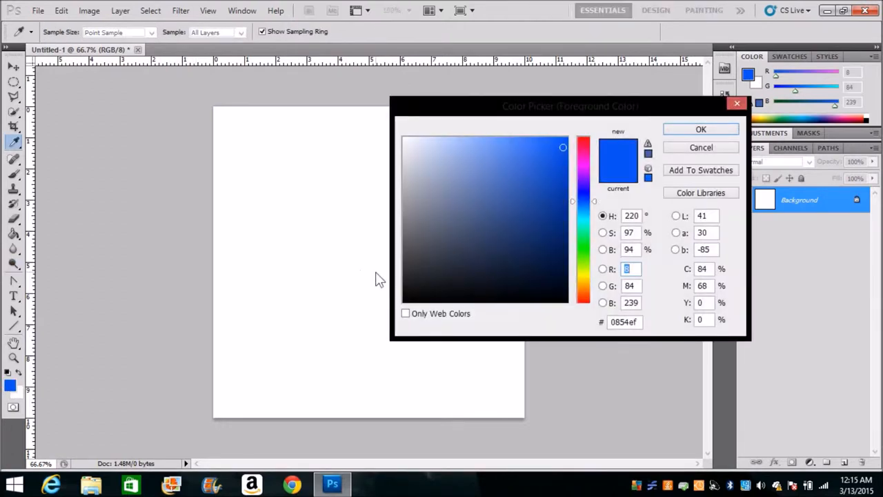
left_click(585, 207)
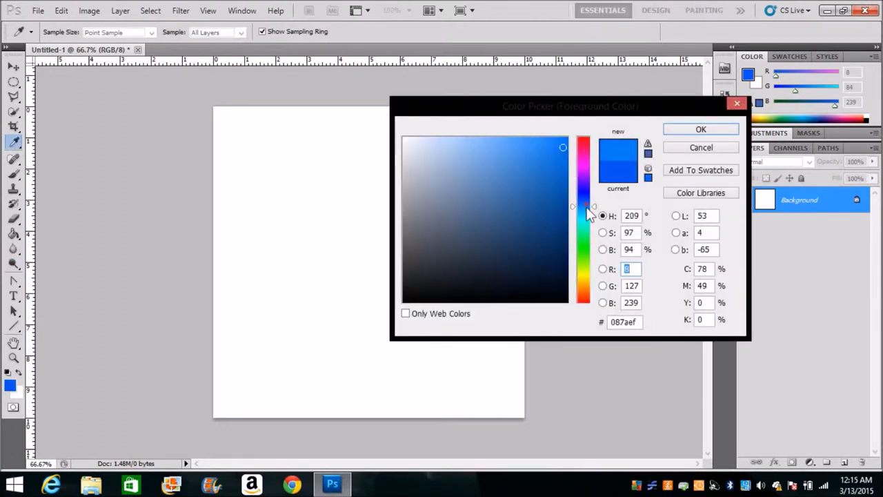
left_click_drag(585, 211, 584, 216)
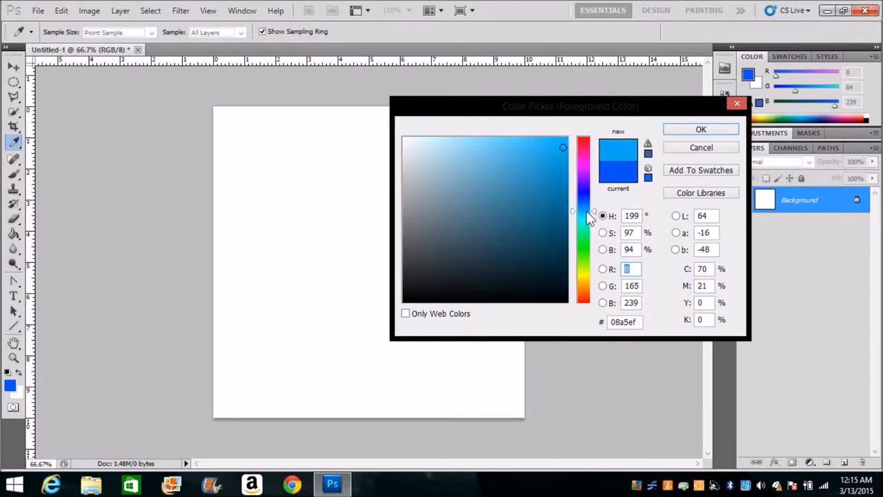
left_click_drag(584, 219, 584, 204)
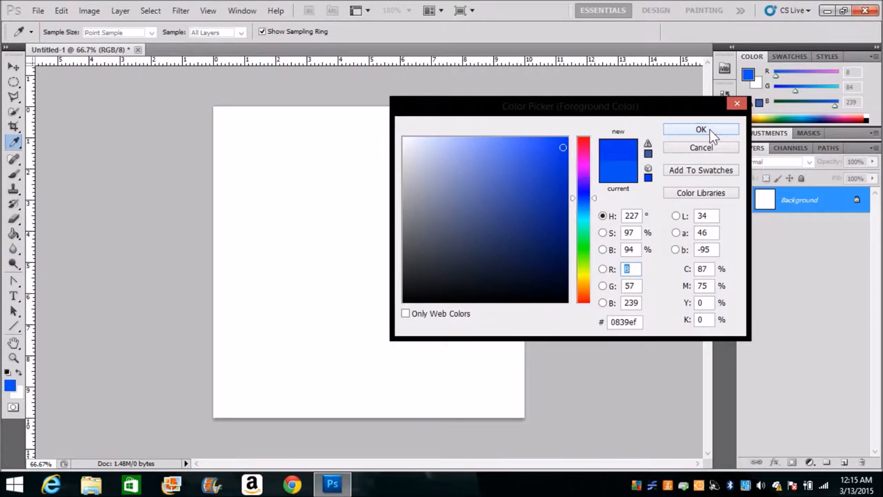
left_click(700, 130)
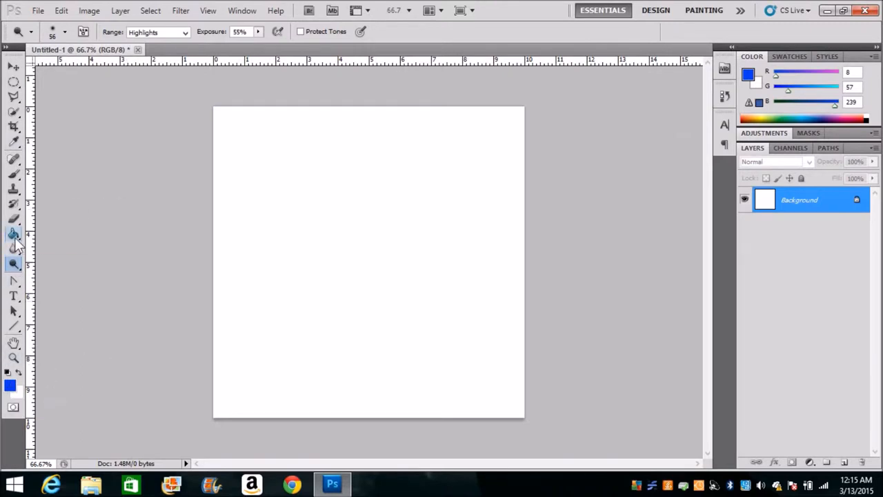
Fill the whole canvas with the deep blue using the Paint Bucket Tool
left_click(13, 233)
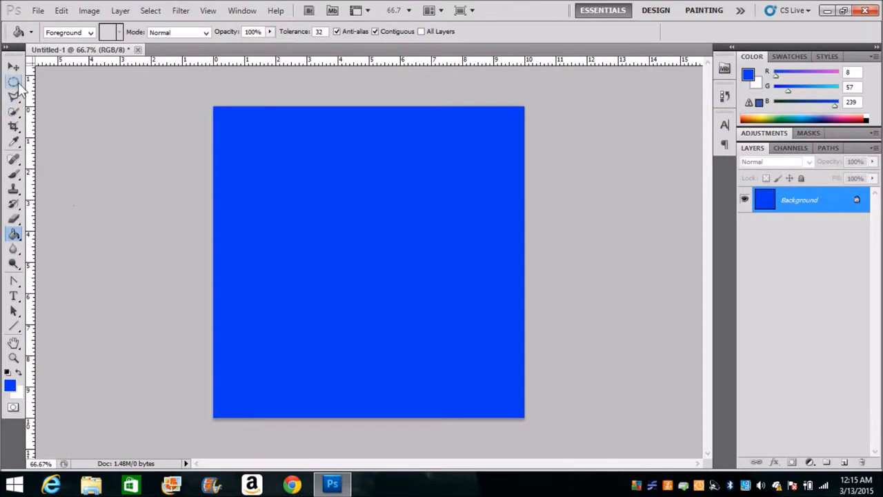
left_click(13, 82)
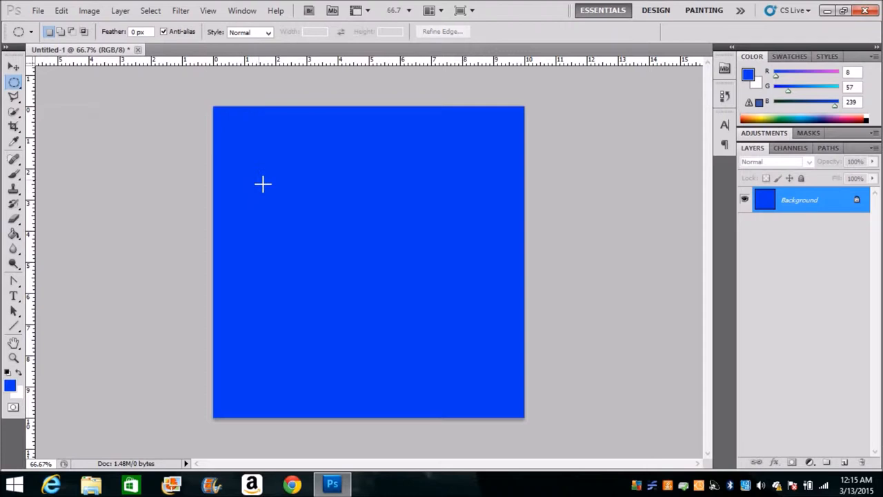
mouse_move(305, 232)
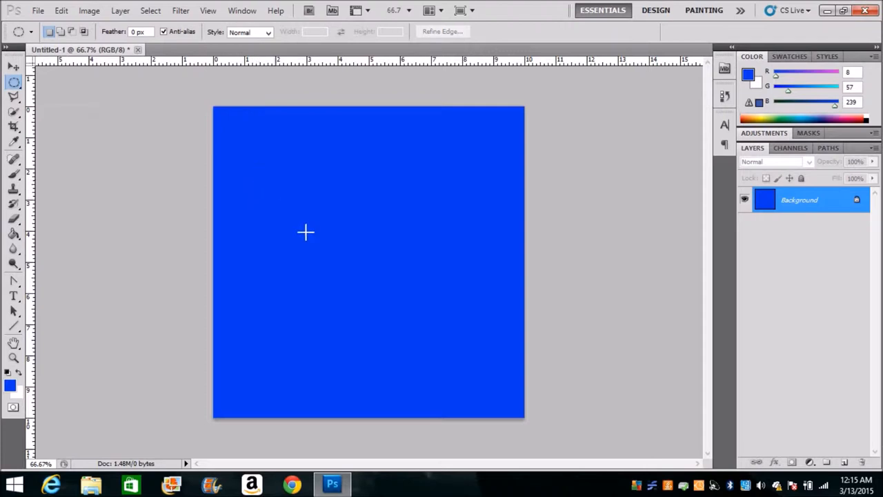
mouse_move(319, 222)
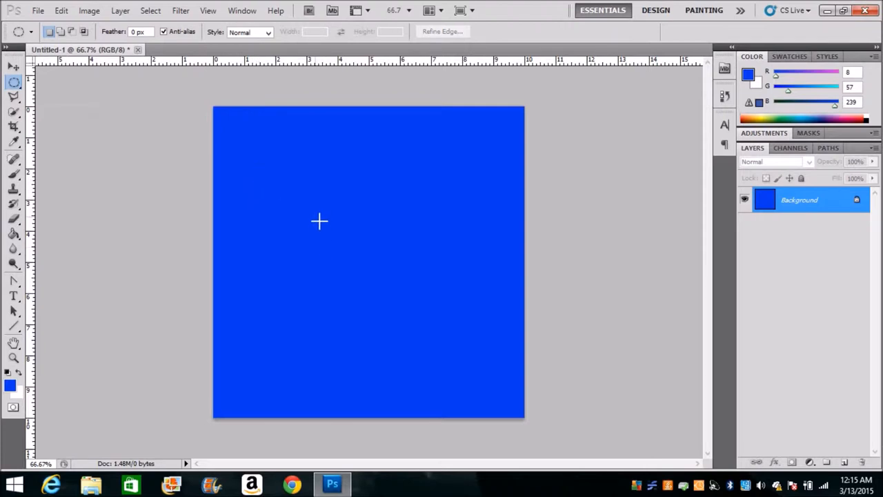
Drag out a round elliptical-marquee selection upper-left of the canvas centre
left_click_drag(319, 220, 364, 273)
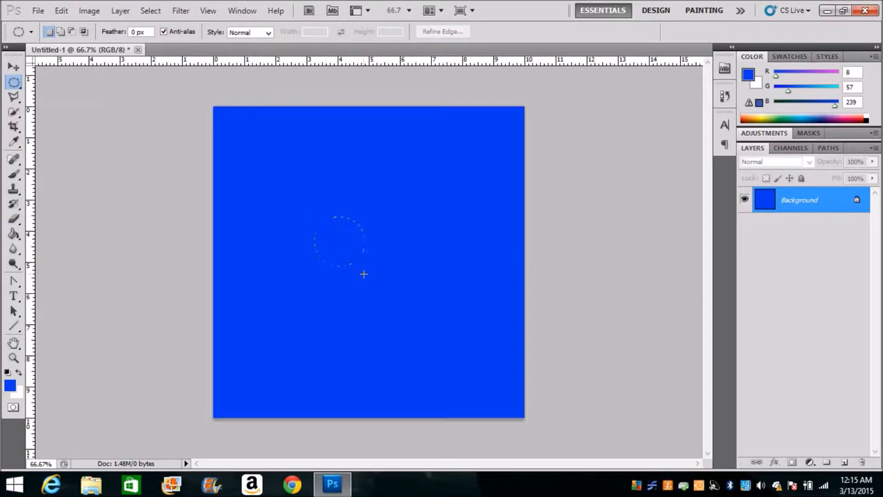
left_click_drag(364, 274, 413, 329)
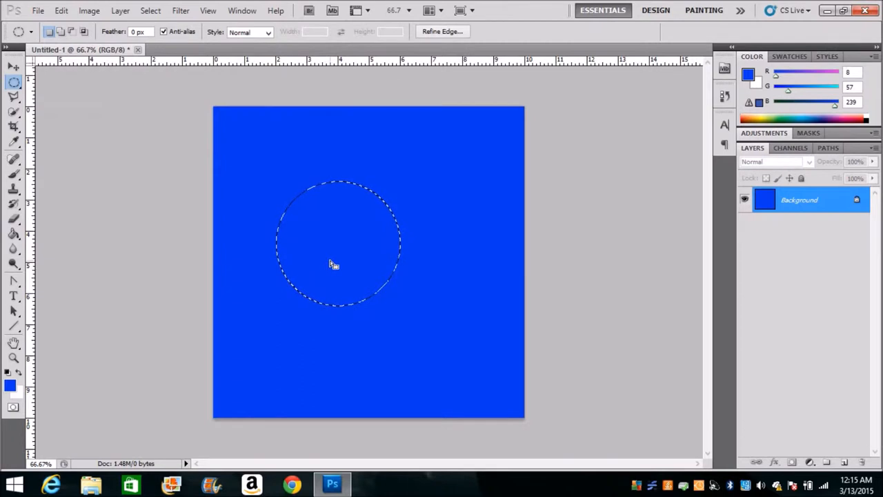
mouse_move(124, 262)
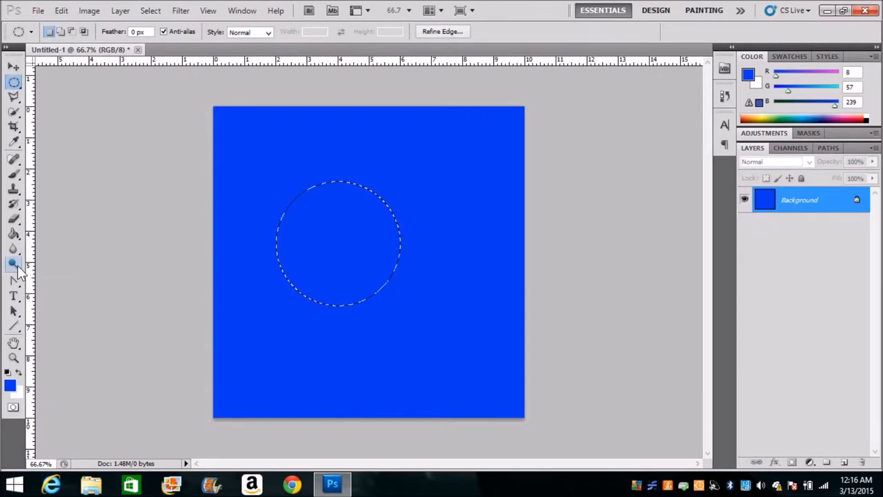
Set the Dodge Tool to Highlights range with Protect Tones and 39% exposure
left_click(12, 263)
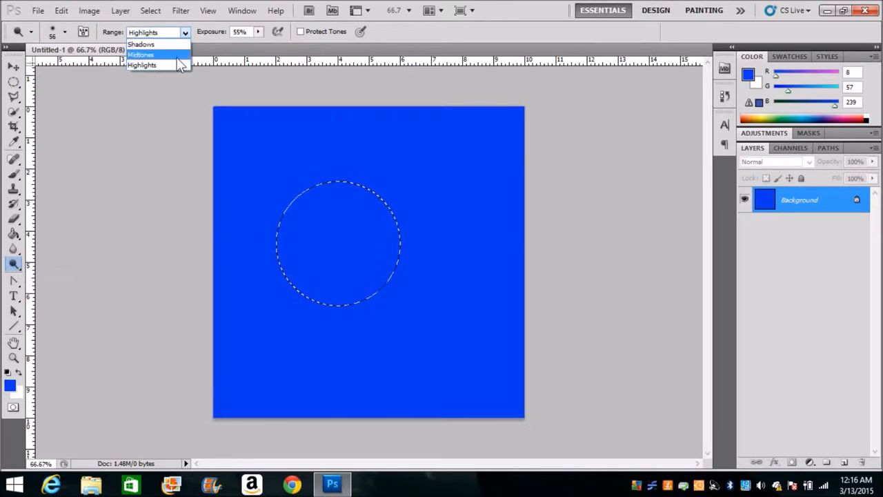
mouse_move(173, 44)
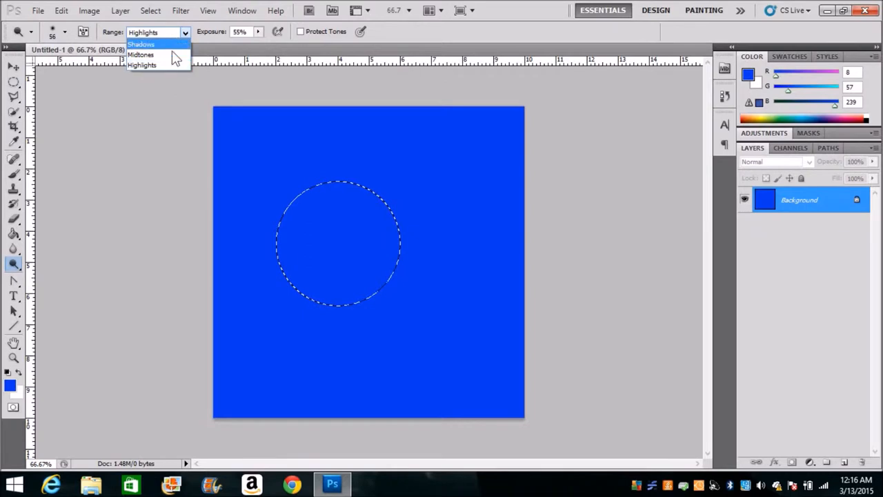
left_click(141, 64)
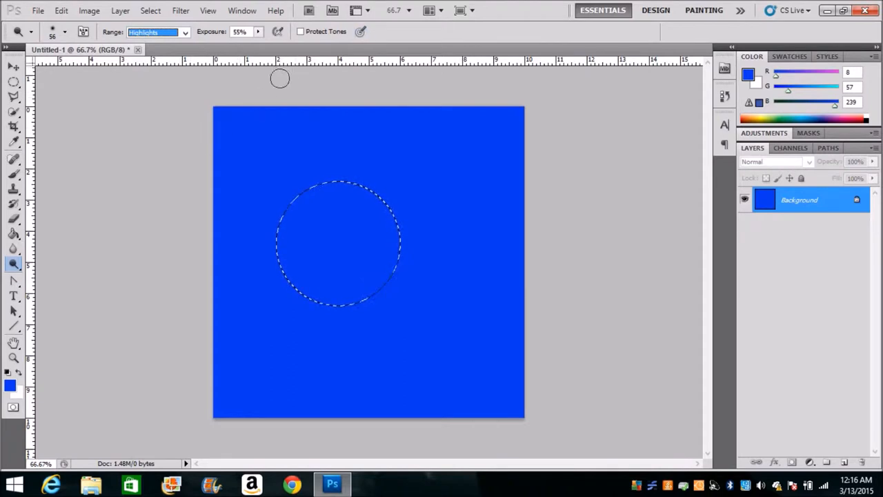
mouse_move(325, 40)
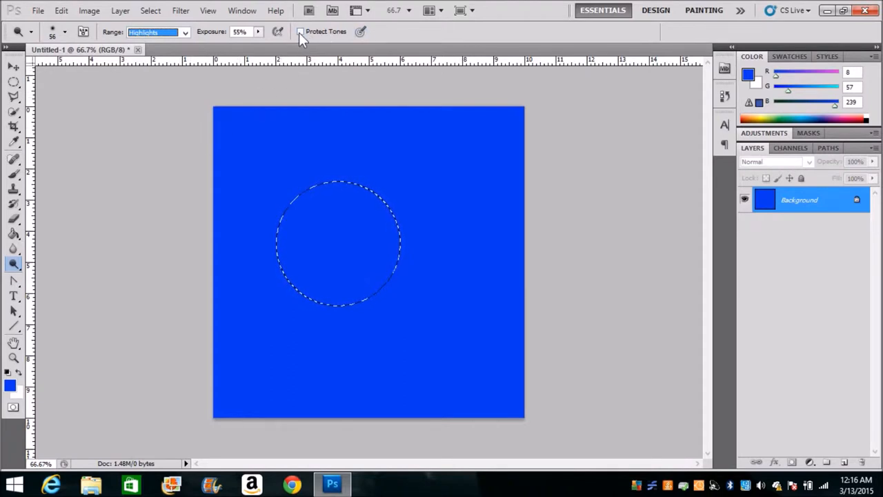
left_click(300, 31)
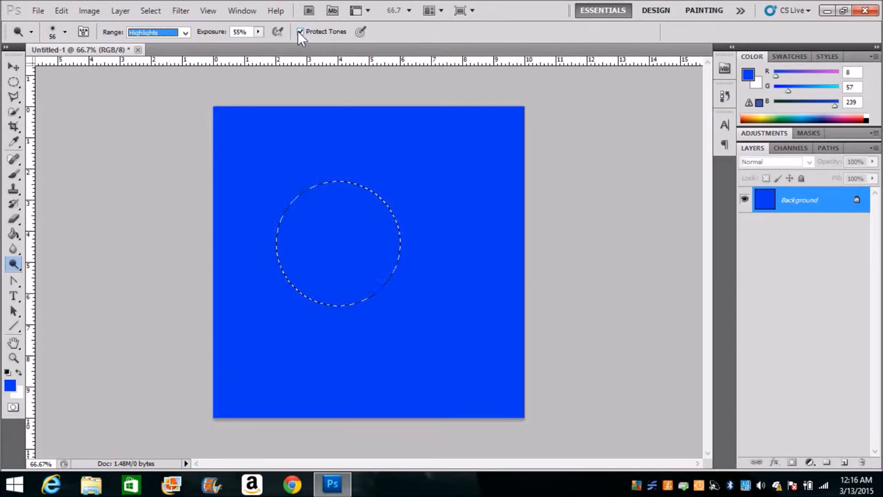
mouse_move(300, 32)
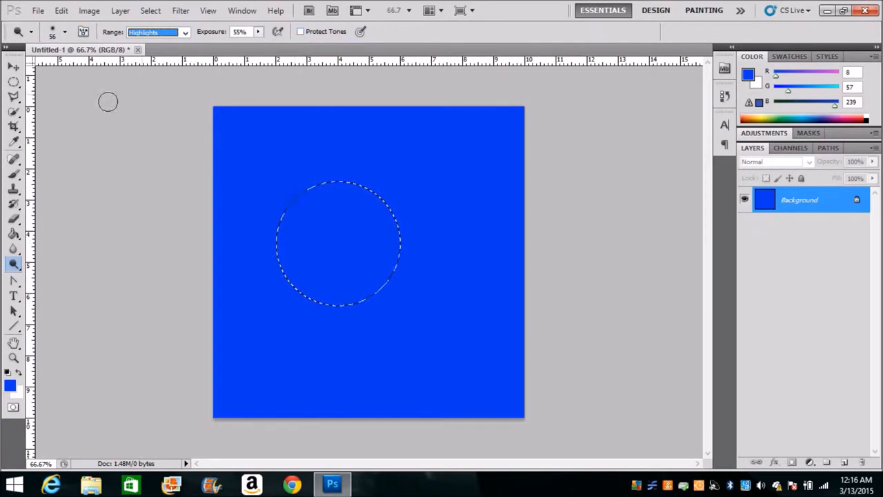
left_click(64, 32)
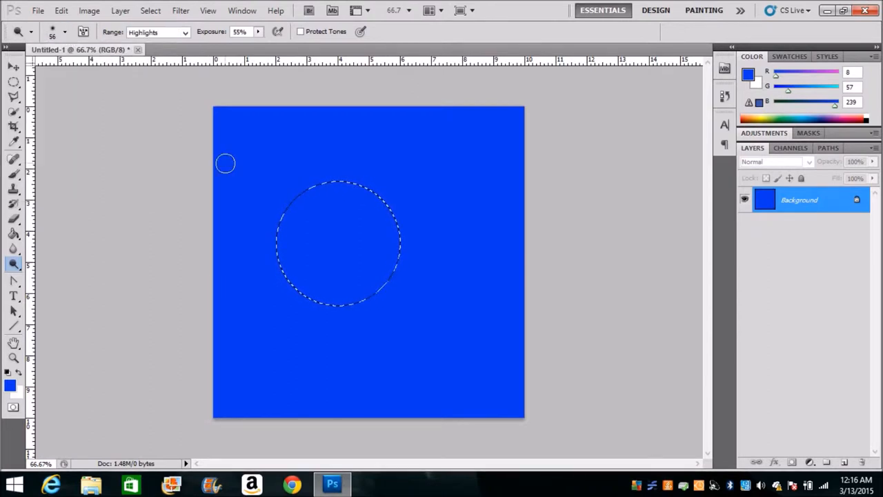
mouse_move(299, 389)
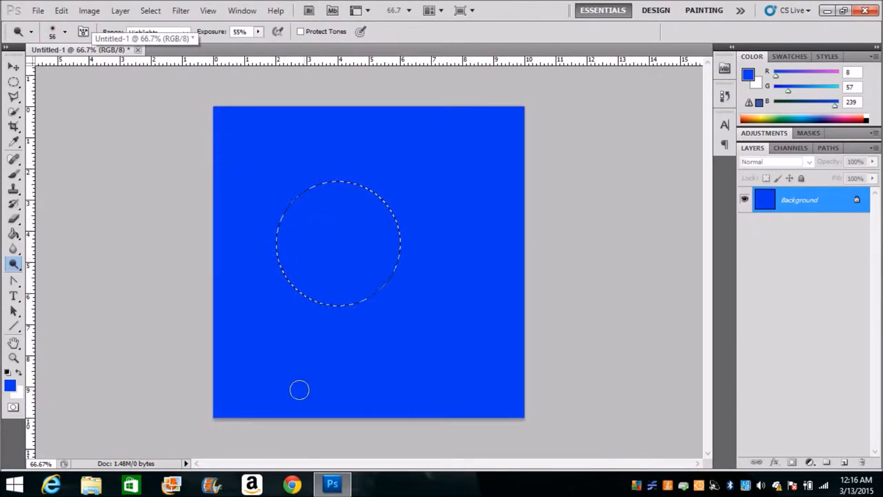
mouse_move(338, 217)
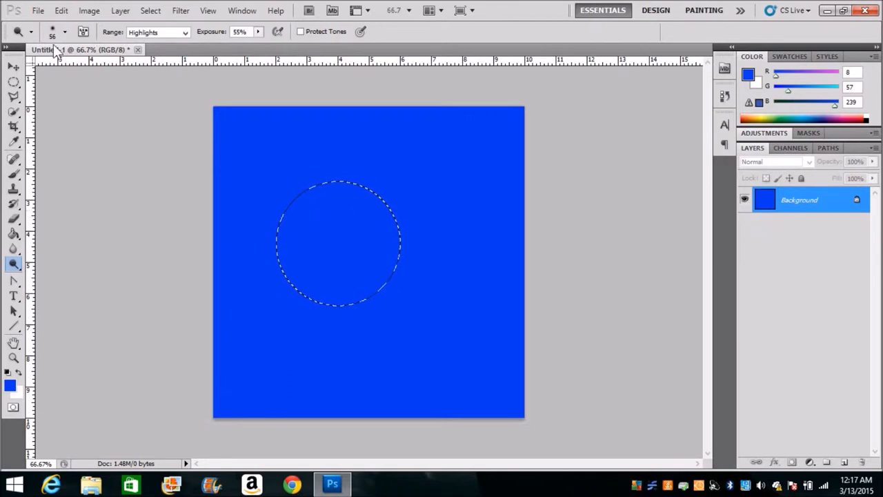
mouse_move(100, 73)
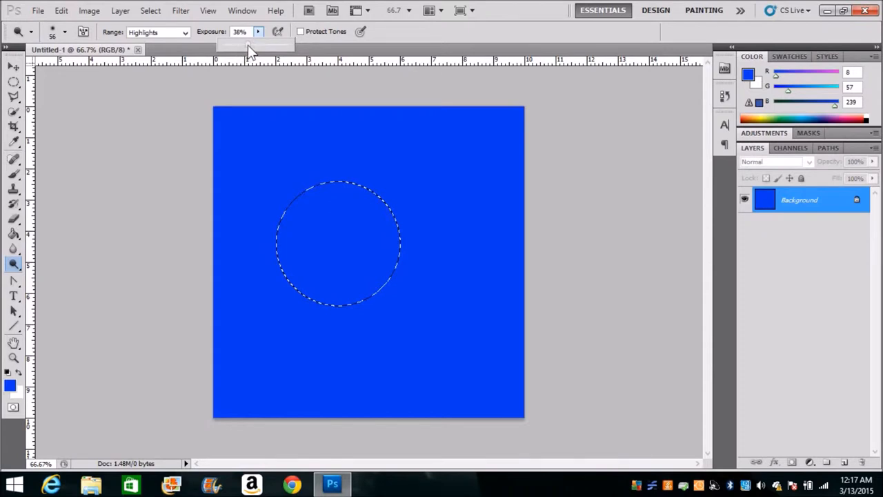
left_click(258, 29)
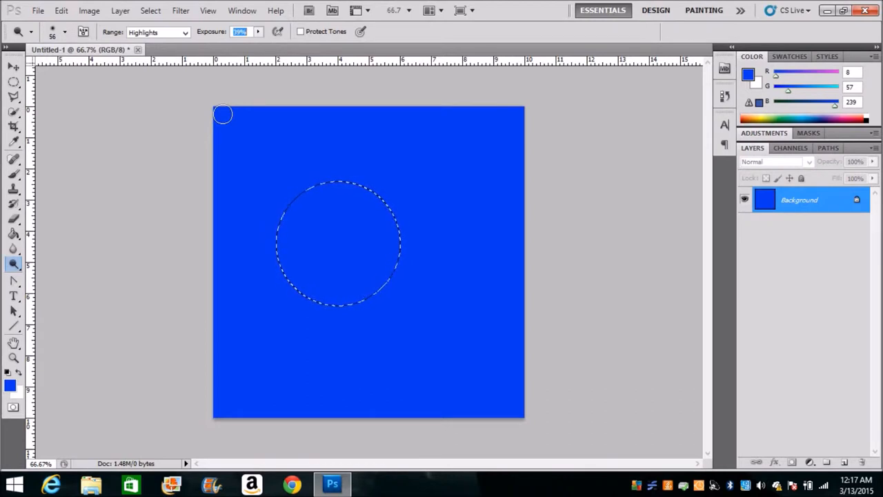
mouse_move(223, 152)
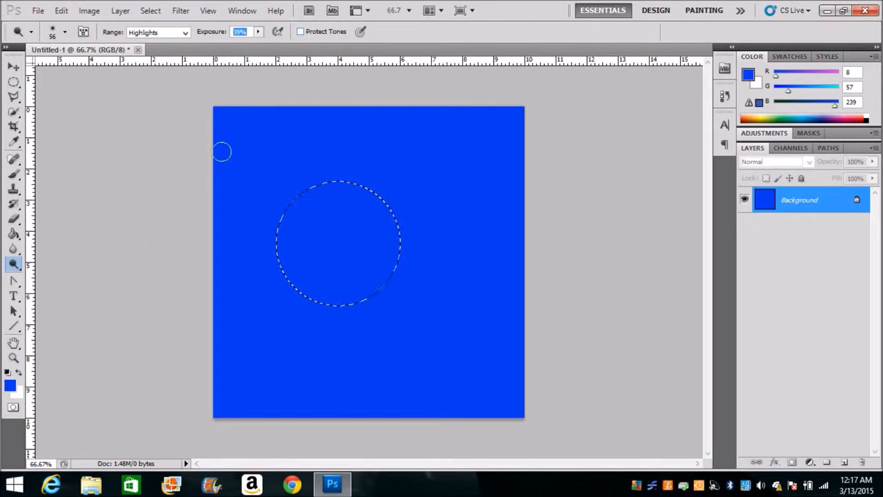
mouse_move(347, 195)
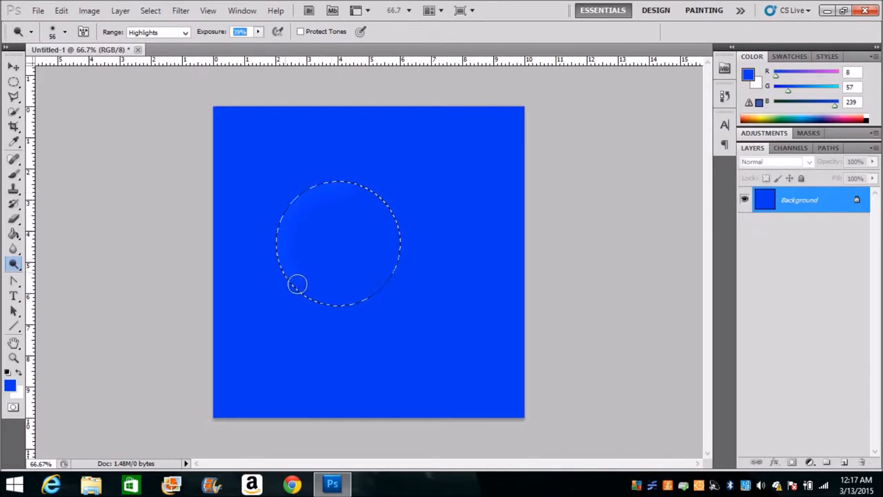
Dodge around the inside edge of the circular selection to lighten its rim
left_click_drag(296, 284, 345, 302)
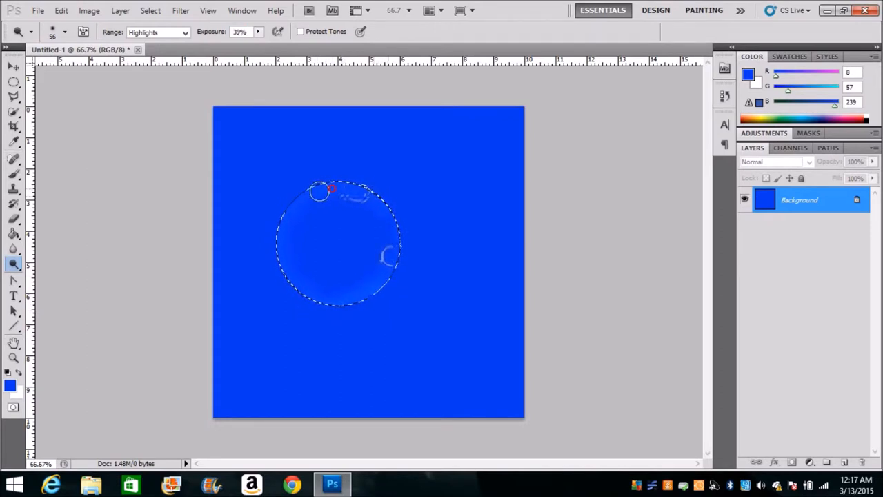
left_click_drag(320, 191, 290, 281)
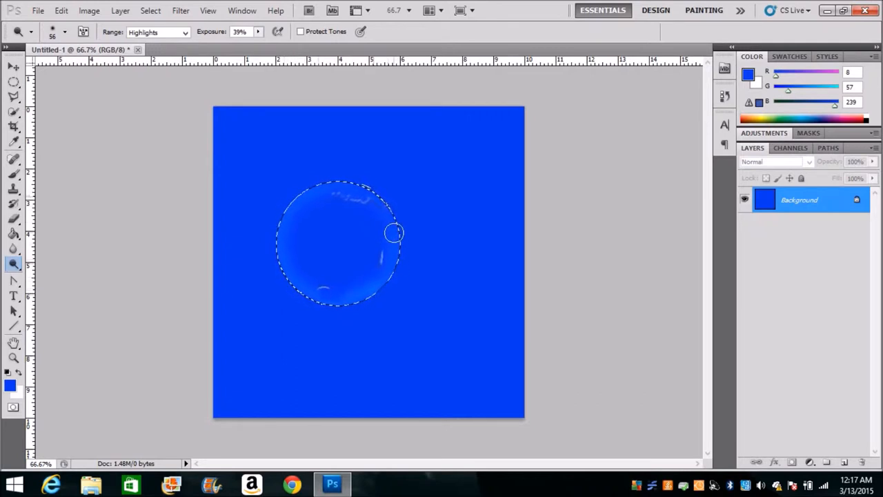
left_click_drag(393, 232, 328, 198)
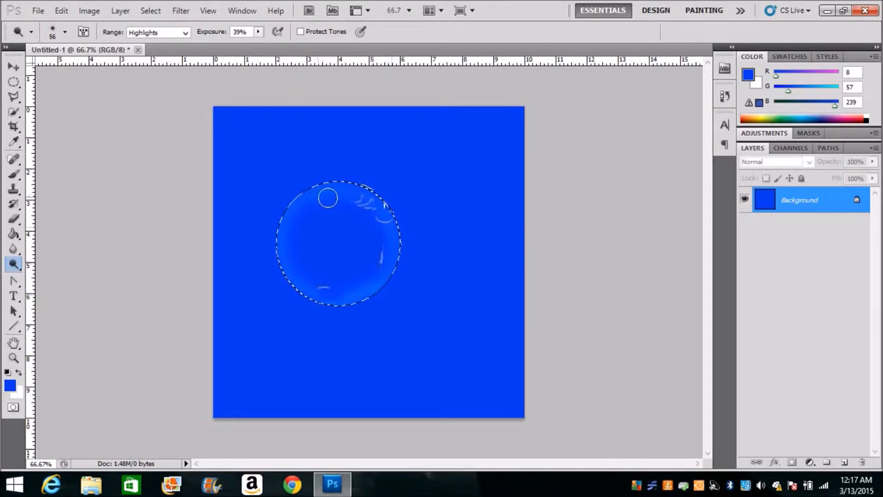
left_click_drag(327, 198, 323, 300)
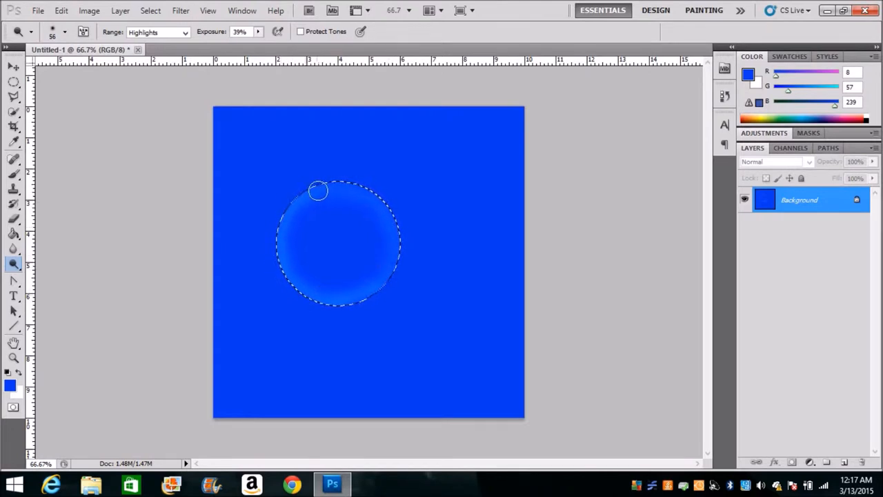
Keep dodging the bubble's upper-left edge until it turns bright cyan
left_click_drag(317, 191, 392, 240)
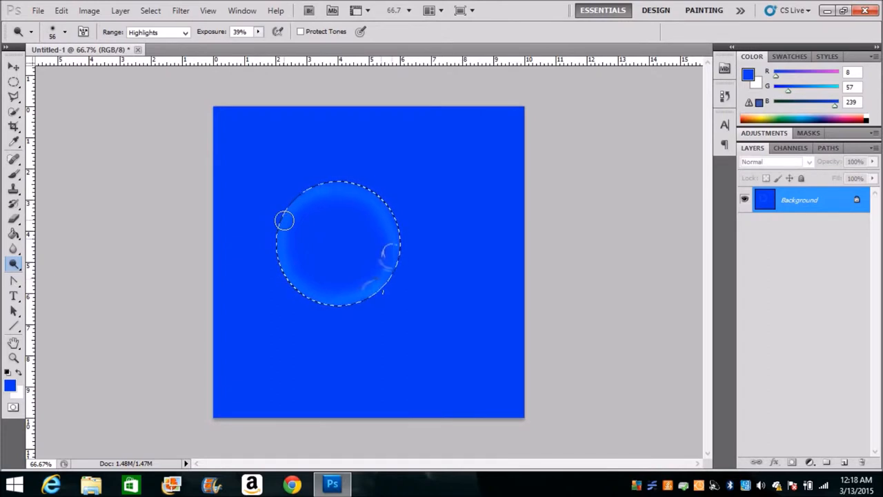
mouse_move(305, 201)
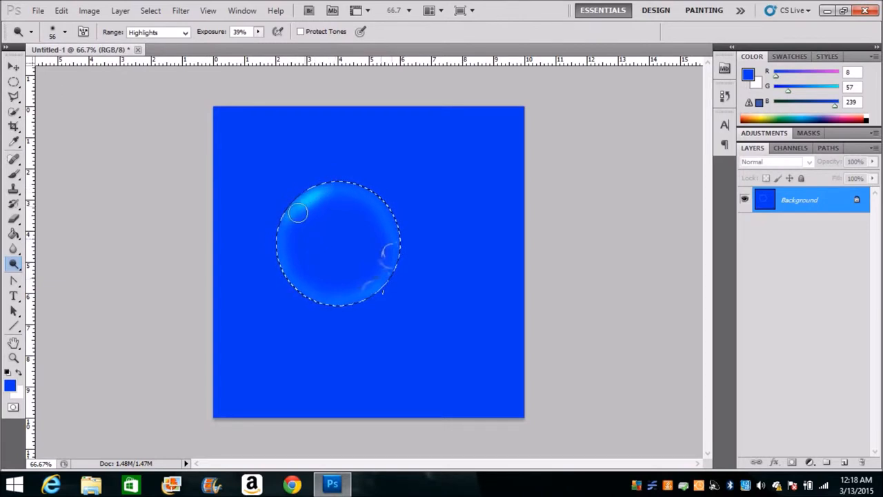
left_click_drag(297, 212, 333, 188)
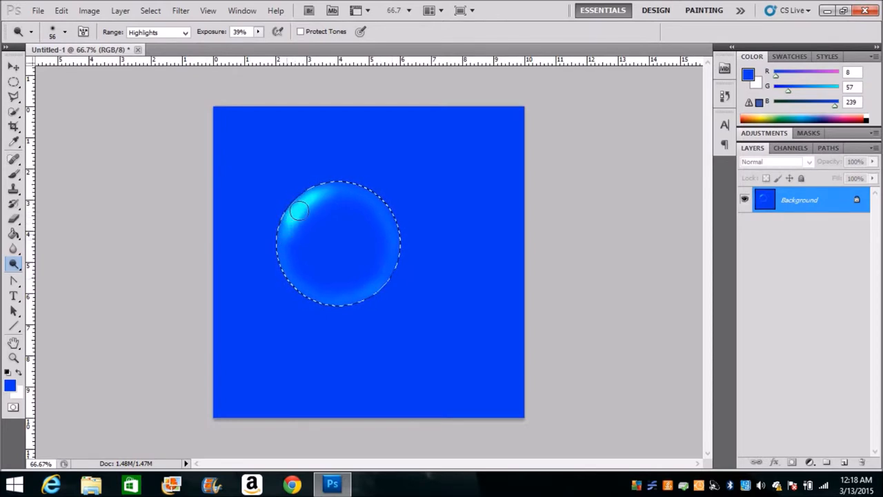
left_click_drag(300, 210, 342, 193)
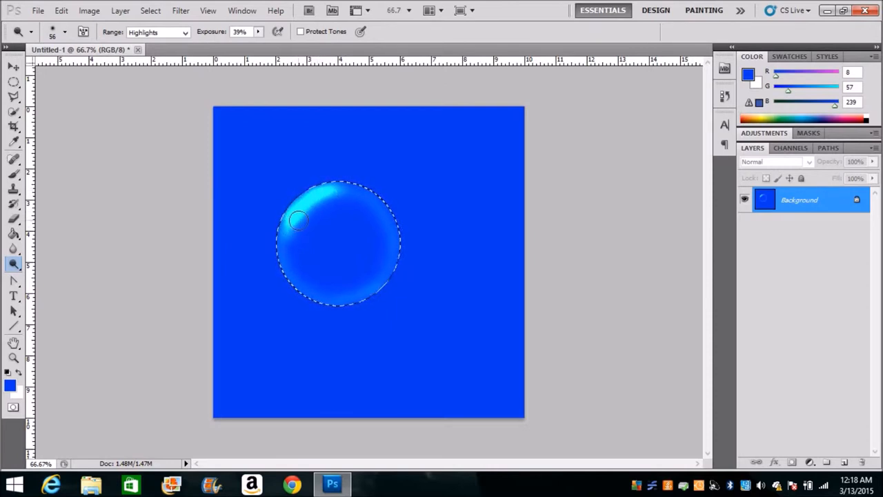
left_click_drag(298, 219, 308, 216)
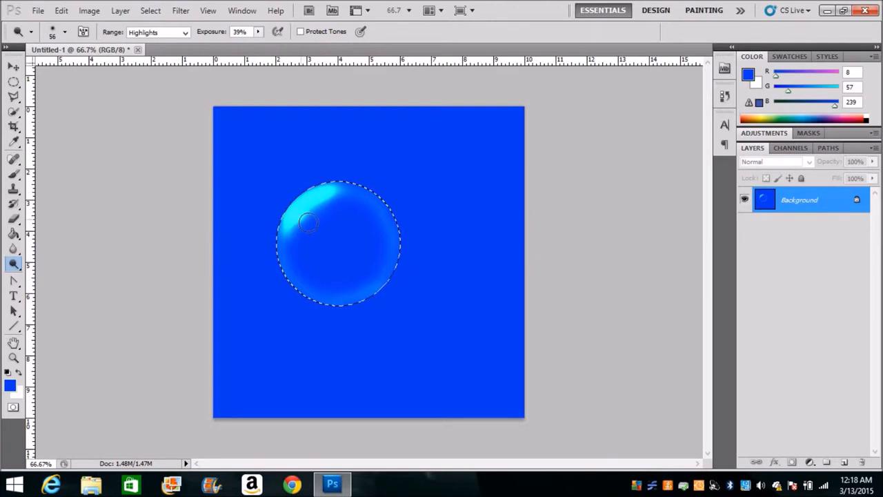
left_click_drag(310, 221, 187, 281)
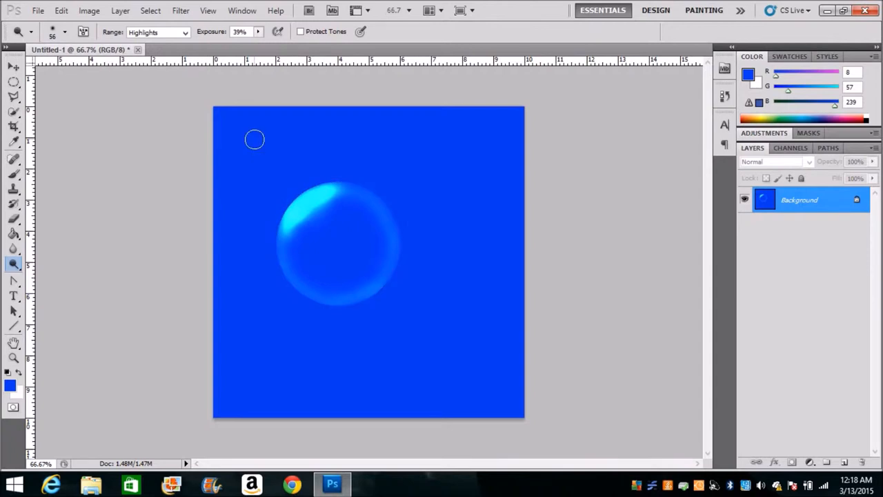
mouse_move(606, 293)
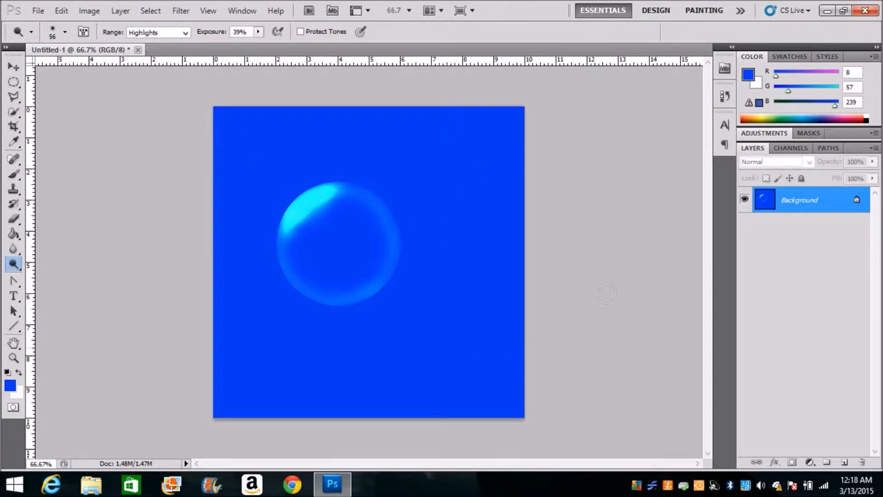
mouse_move(407, 302)
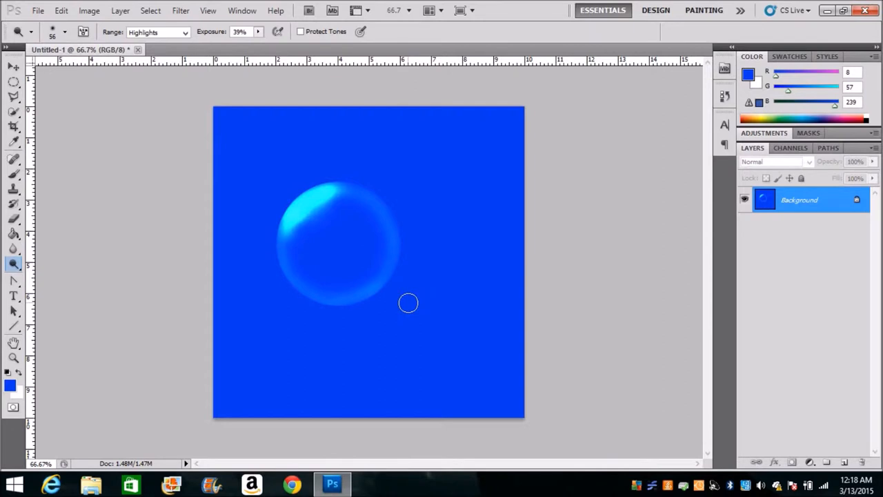
mouse_move(319, 292)
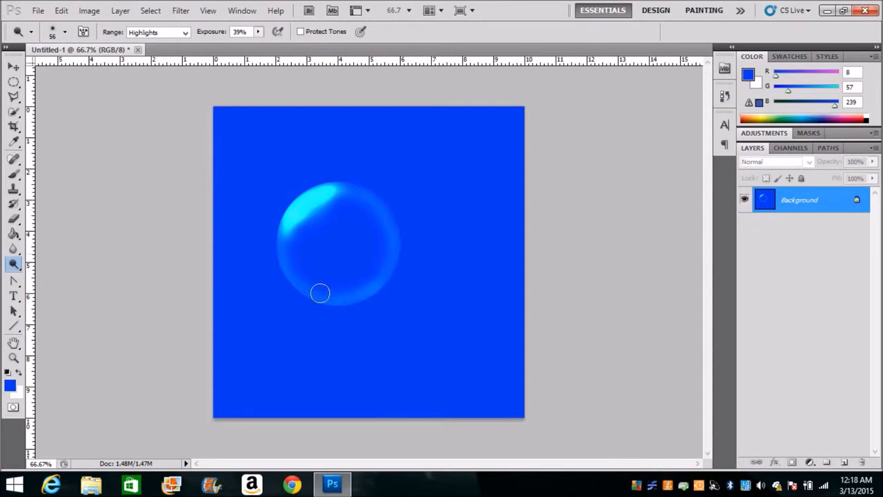
mouse_move(245, 174)
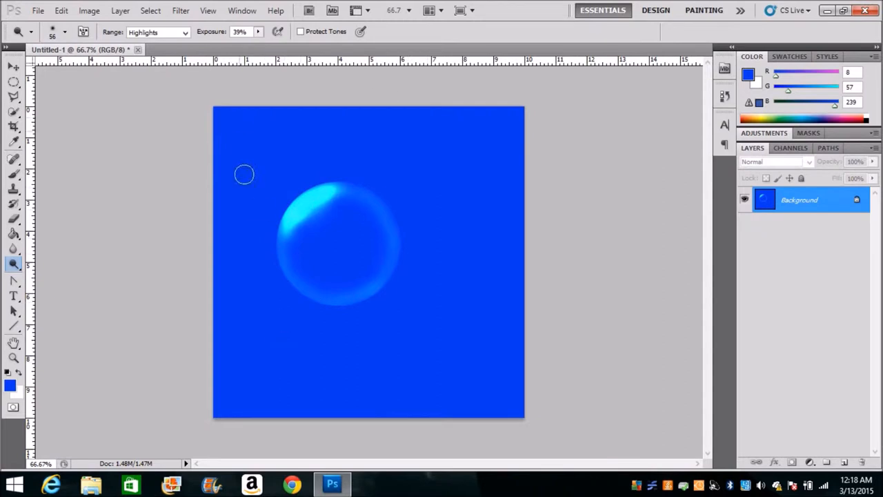
mouse_move(279, 210)
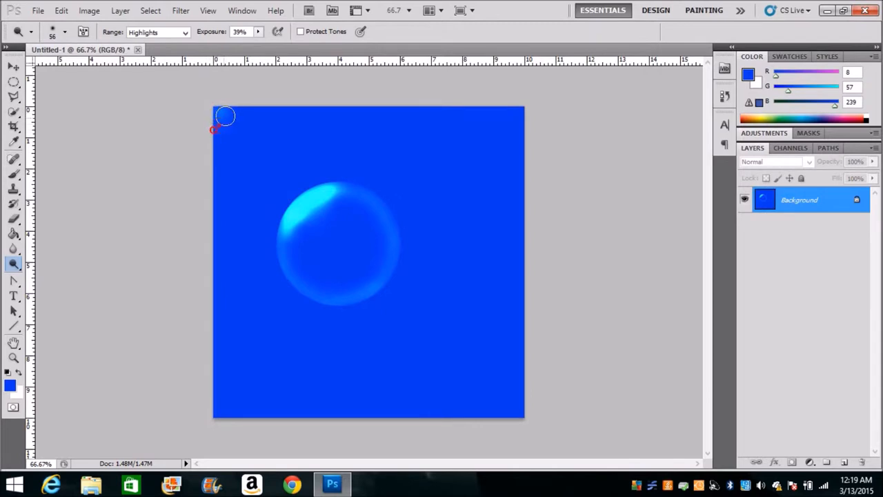
Dodge the canvas's top-left corner and edges at 53% exposure for a soft glow
left_click_drag(224, 116, 217, 155)
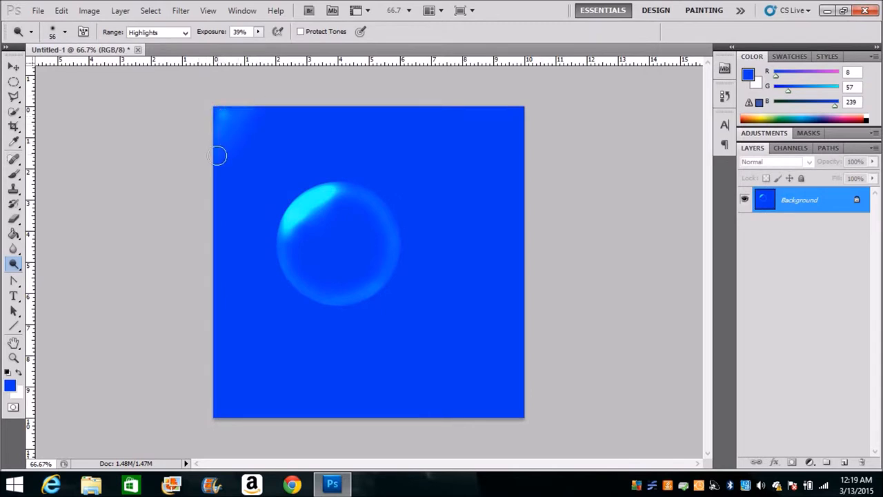
left_click_drag(217, 155, 226, 166)
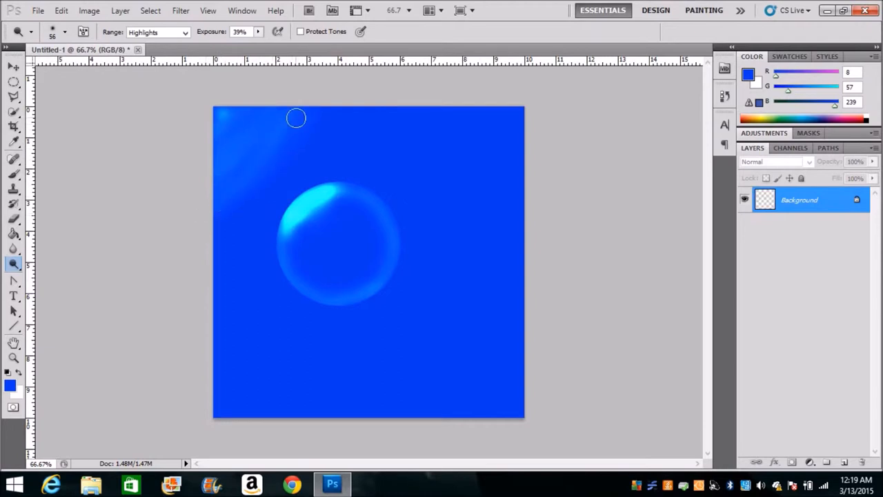
left_click_drag(295, 118, 218, 222)
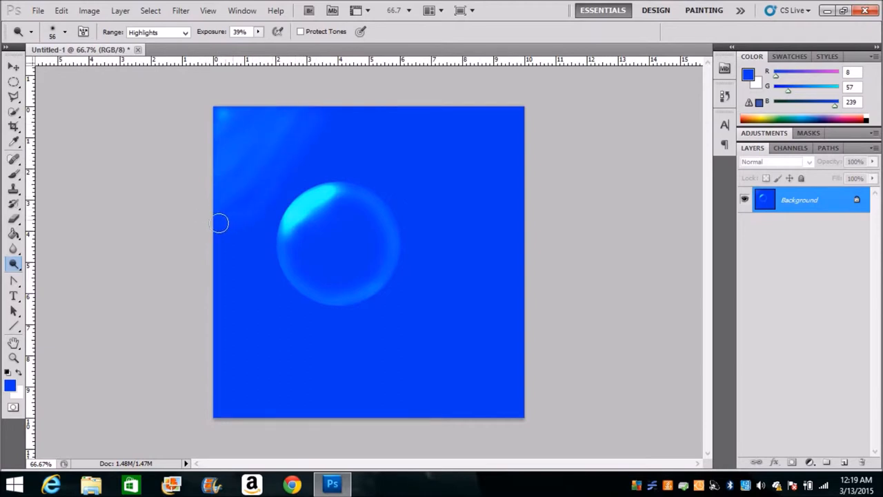
left_click_drag(220, 223, 242, 122)
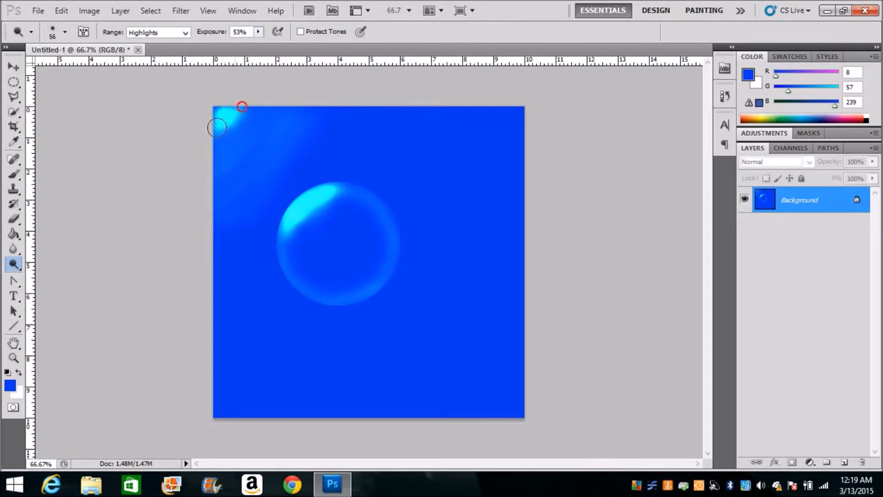
left_click_drag(217, 128, 240, 110)
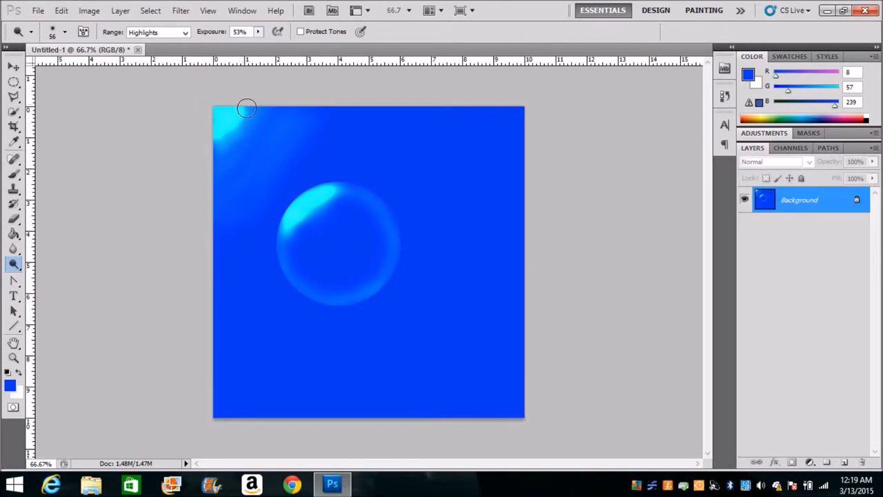
left_click_drag(247, 109, 237, 129)
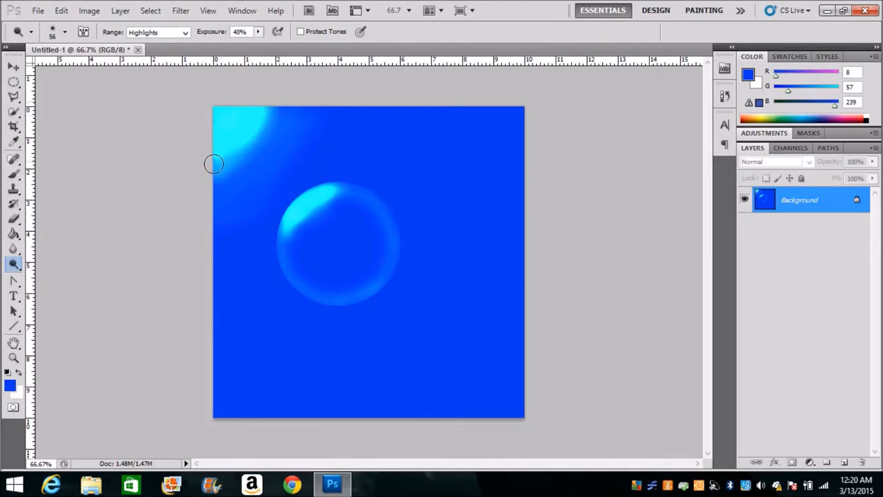
Spread the top-left glow further along the edges at 40% then 18% exposure
left_click_drag(213, 164, 250, 176)
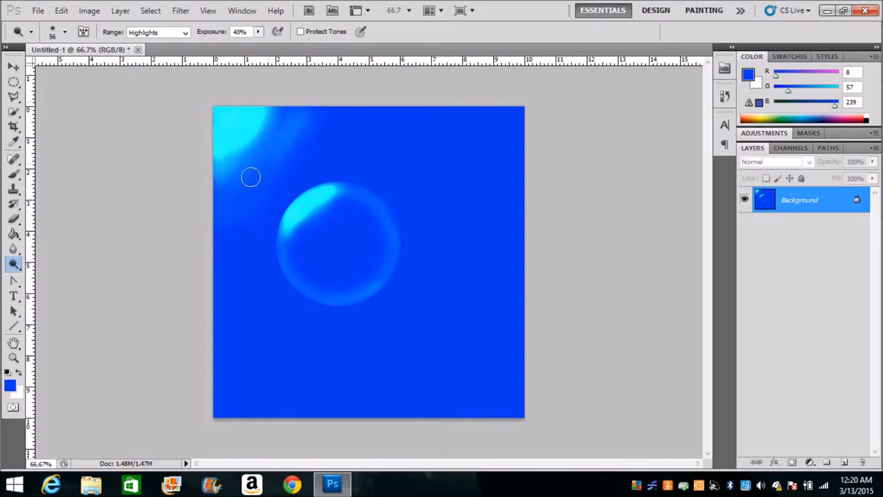
left_click_drag(251, 177, 271, 116)
type("18")
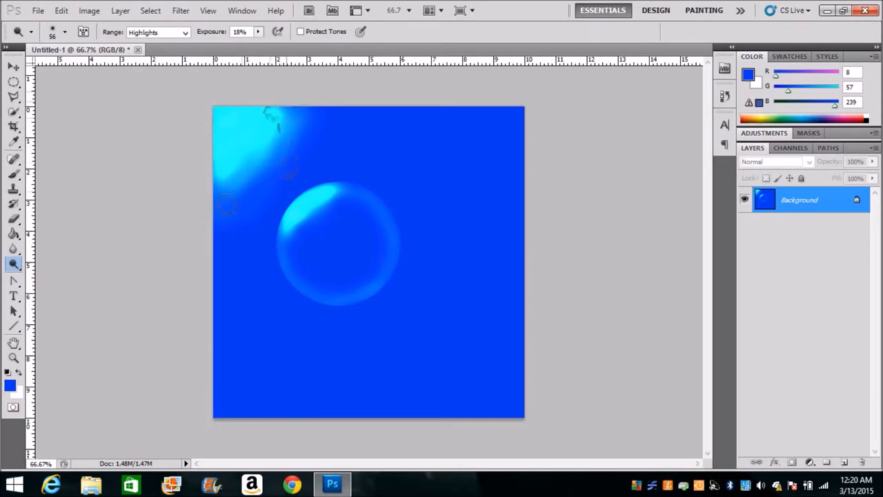
left_click_drag(228, 207, 282, 110)
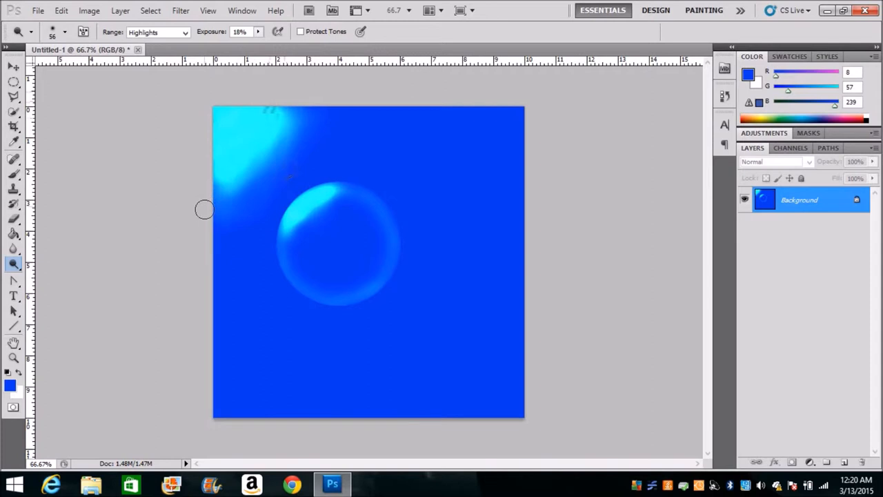
mouse_move(284, 107)
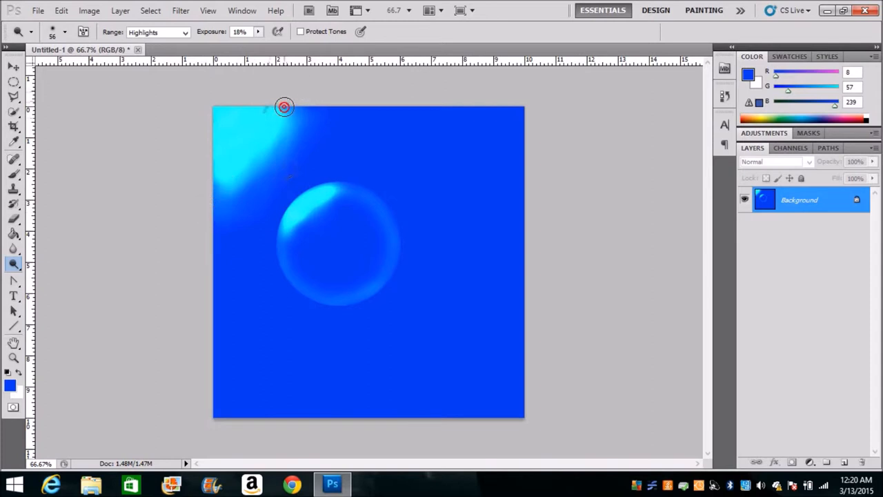
mouse_move(216, 184)
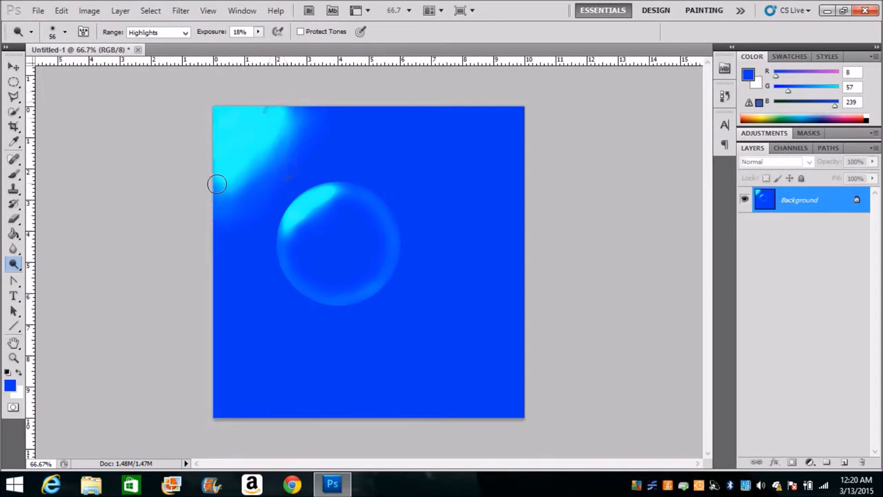
mouse_move(140, 204)
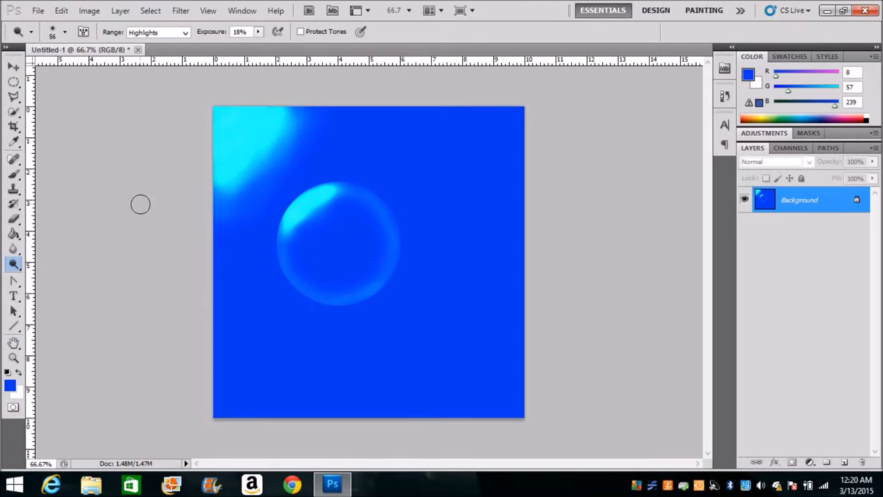
mouse_move(67, 230)
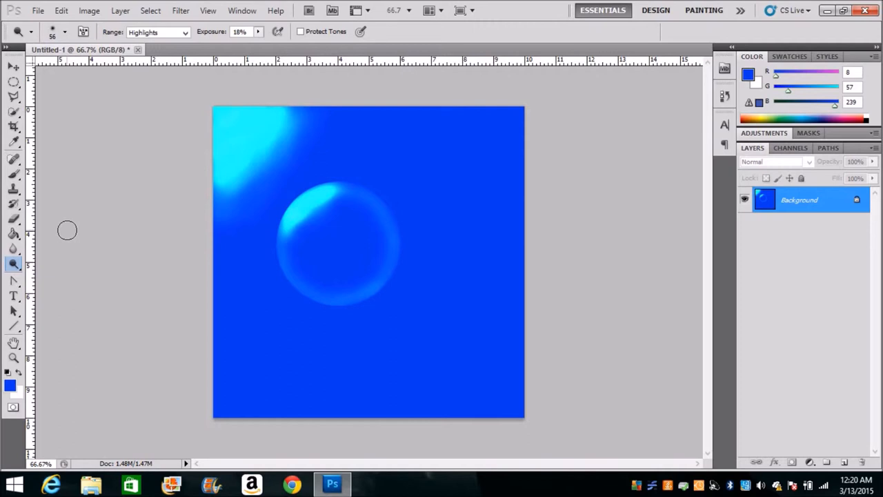
Add a large bottom-left bubble and a small faint one with glossy dodged edges
left_click(13, 81)
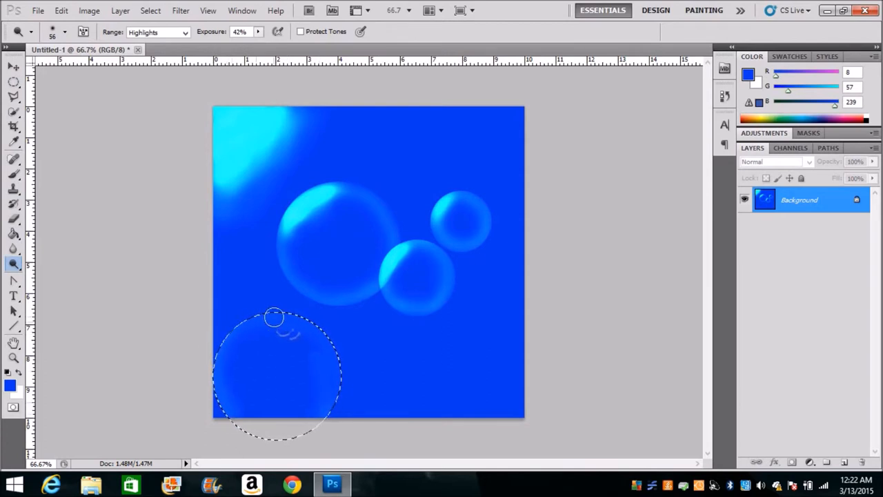
left_click_drag(274, 317, 219, 364)
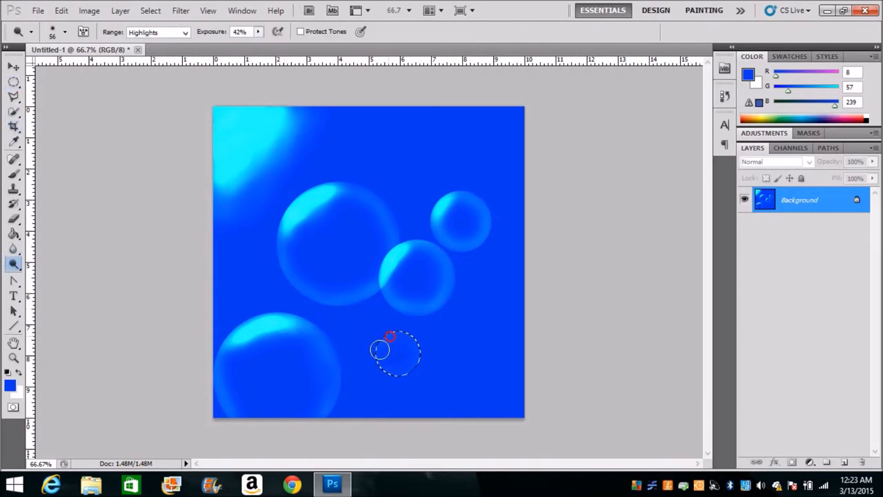
left_click(386, 348)
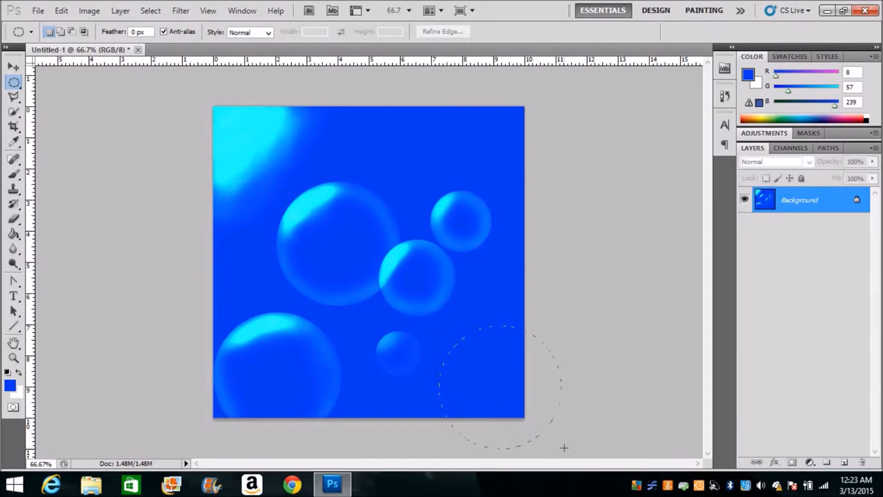
left_click(12, 263)
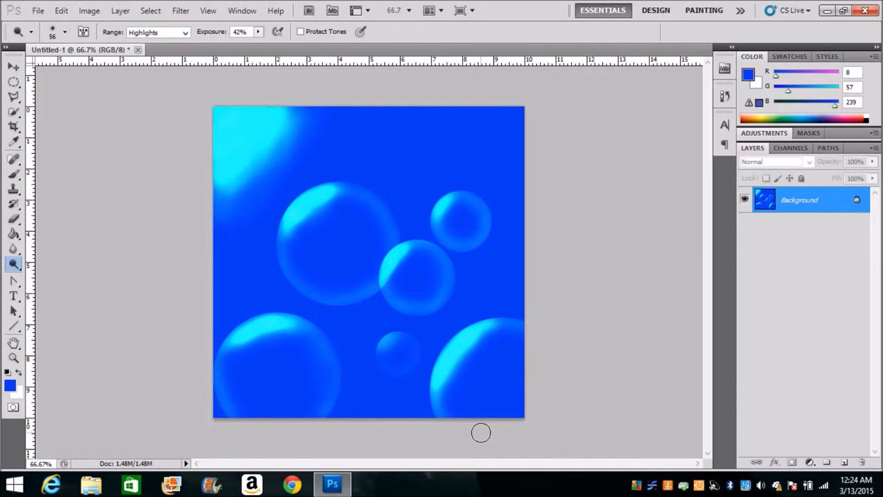
mouse_move(397, 397)
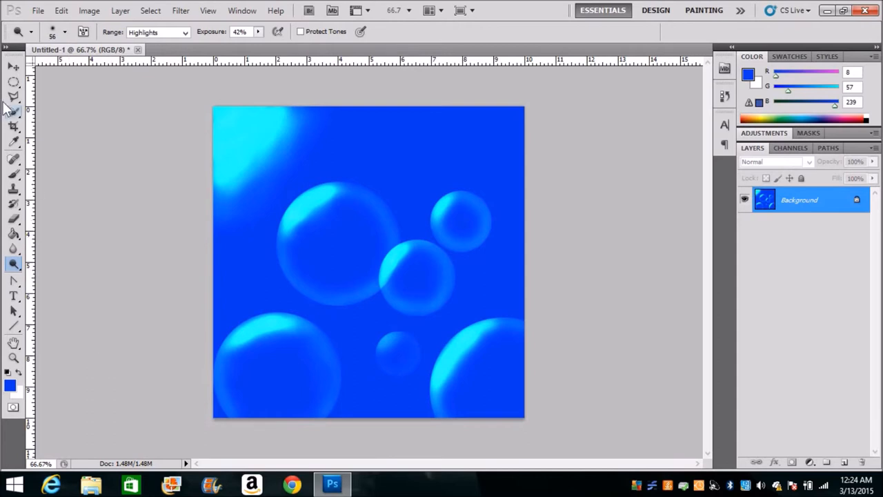
mouse_move(380, 125)
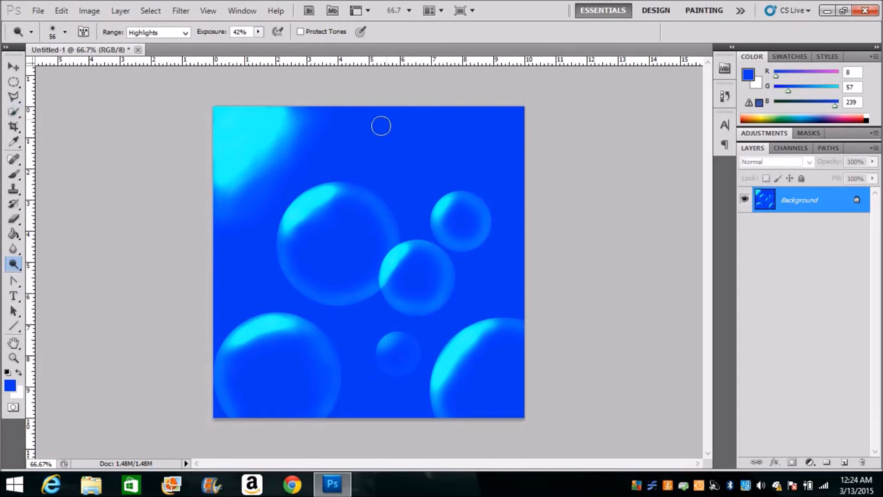
mouse_move(500, 180)
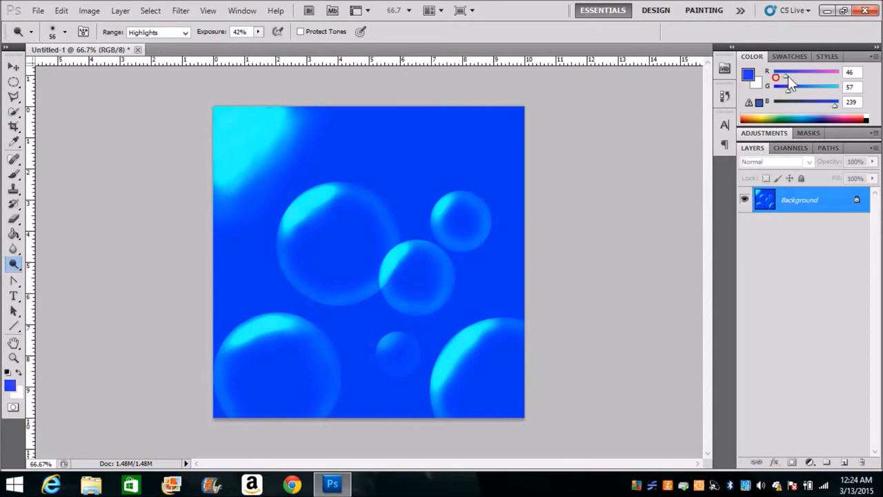
Drag the foreground colour's red value down to 0
left_click_drag(786, 77, 831, 78)
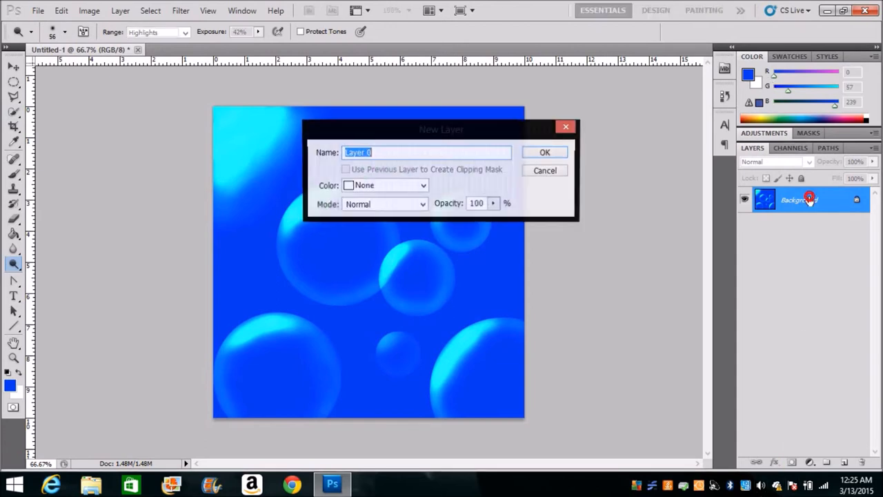
Convert the background into Layer 0 and add an Exposure adjustment layer
left_click(544, 152)
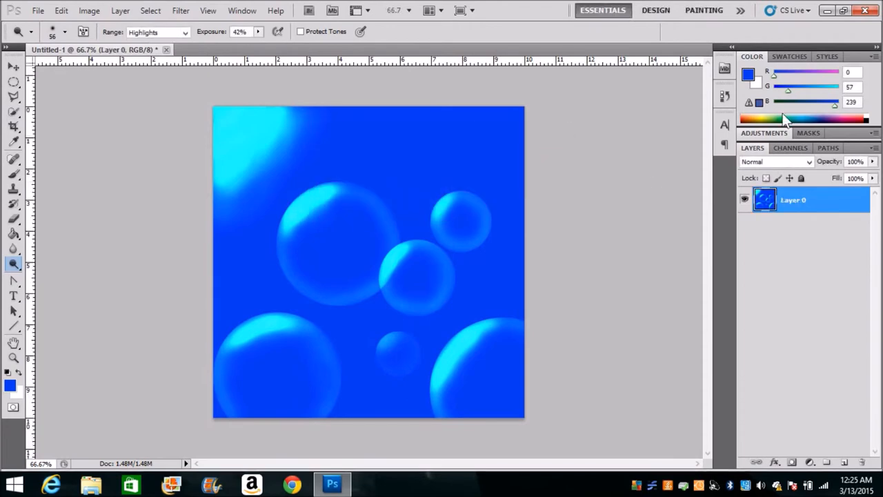
left_click_drag(774, 72, 808, 72)
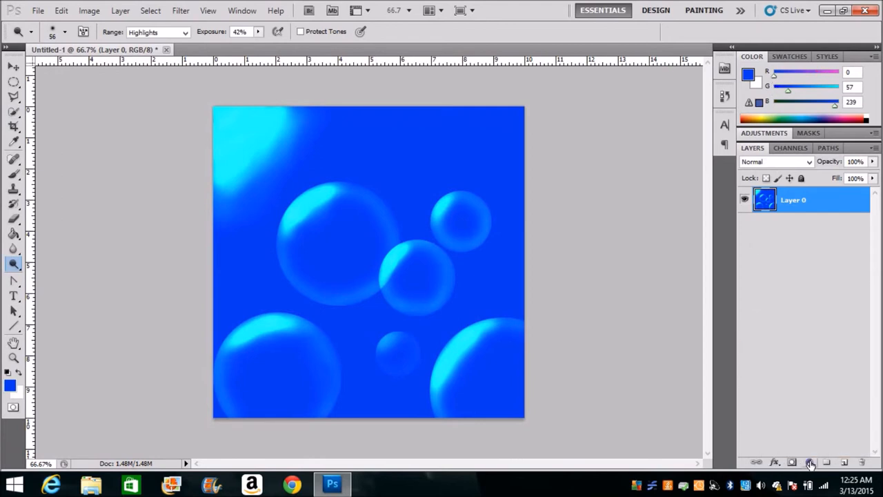
left_click(811, 462)
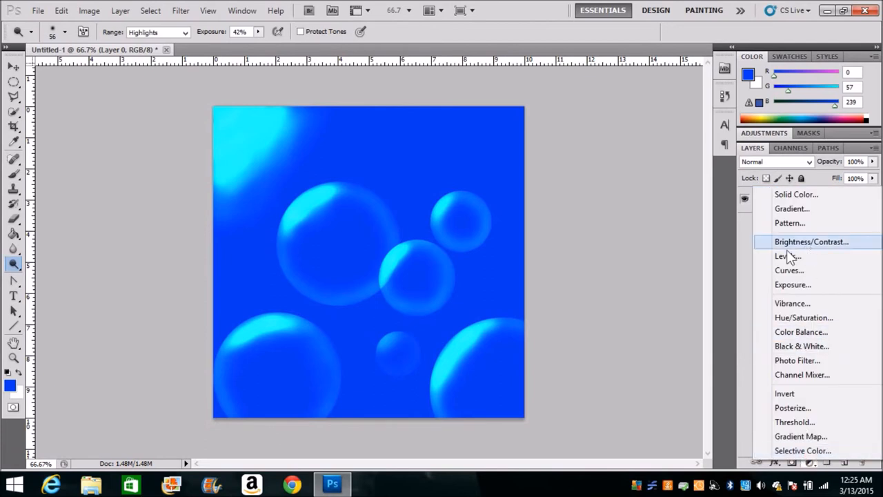
left_click(793, 284)
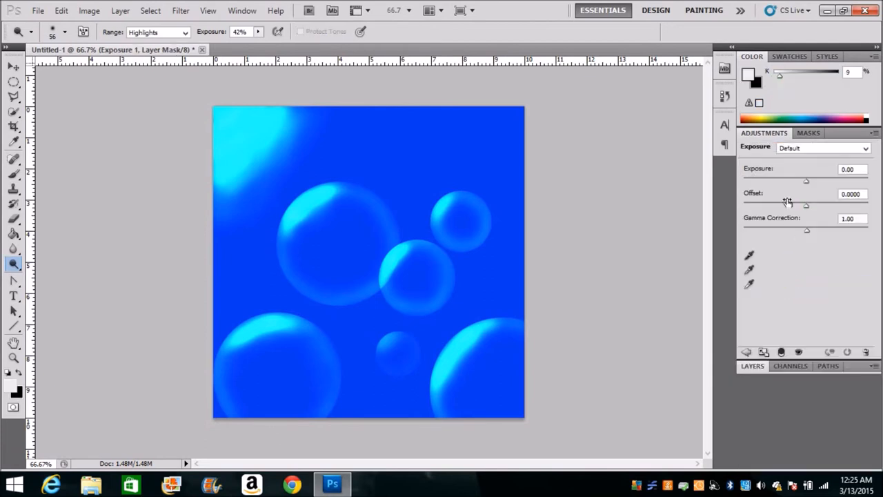
Experiment with the Exposure, Offset and Gamma Correction sliders to brighten and wash out the image
left_click_drag(806, 180, 808, 180)
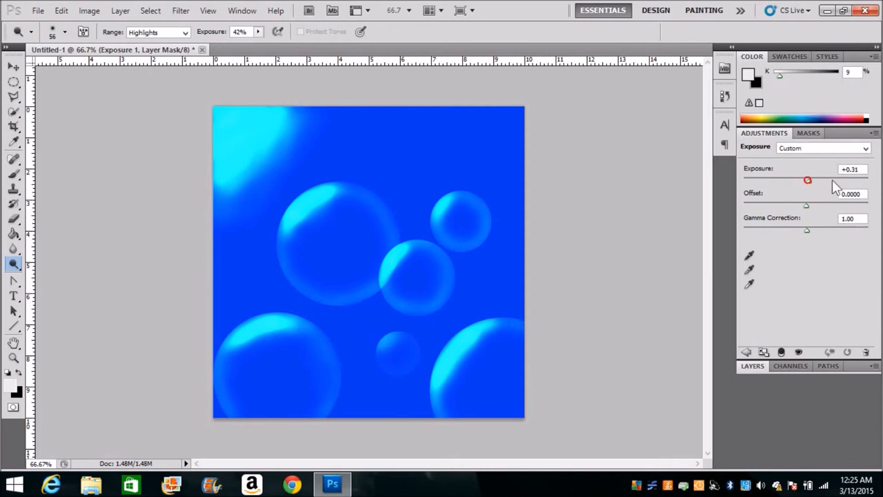
left_click_drag(808, 181, 838, 181)
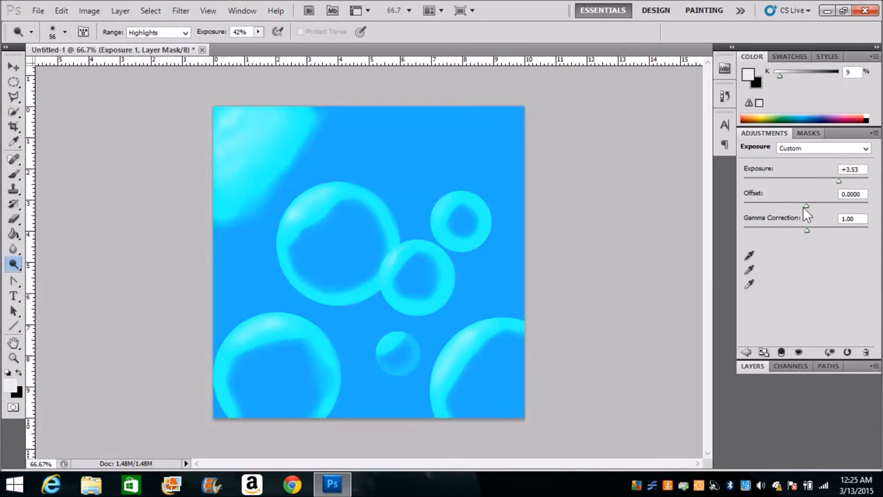
left_click_drag(807, 205, 767, 205)
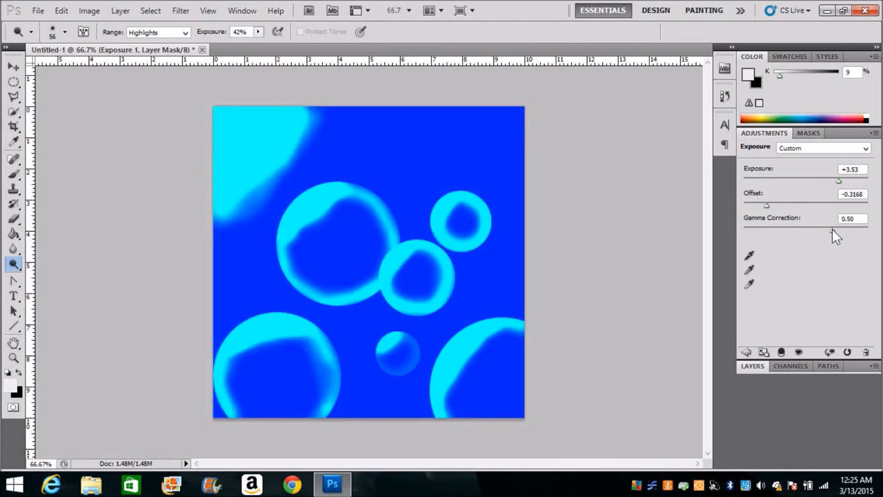
left_click_drag(835, 231, 746, 229)
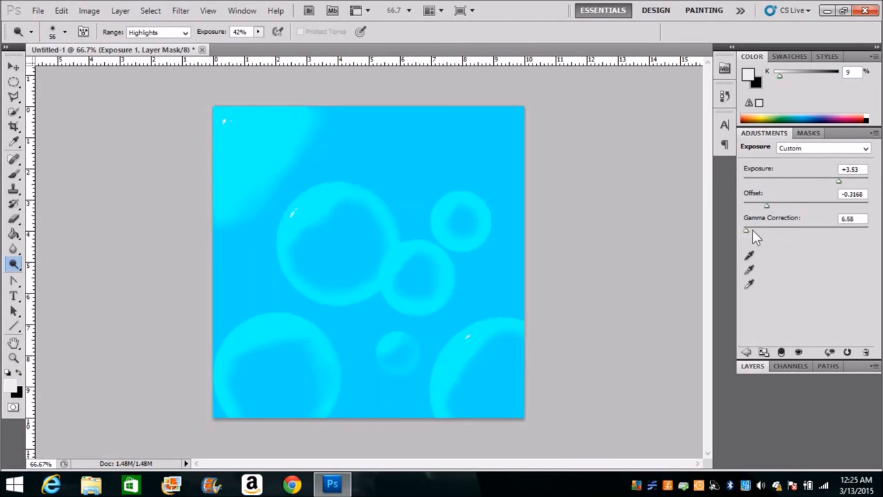
left_click_drag(746, 231, 849, 232)
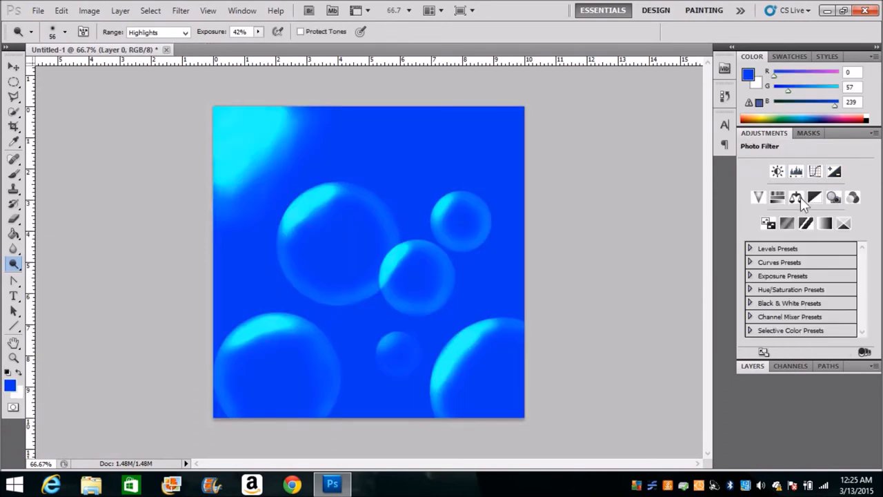
Add a Hue/Saturation layer and drag Hue, Saturation and Lightness toward a dark purple tint
left_click(778, 198)
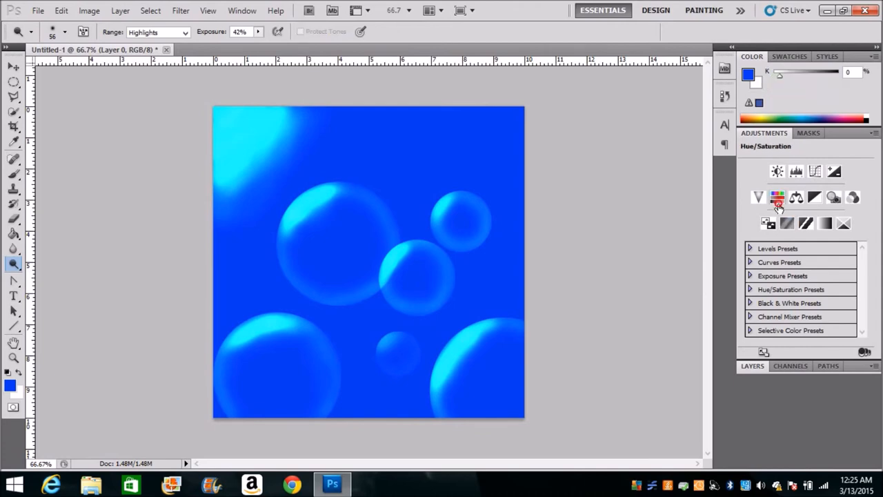
left_click(777, 198)
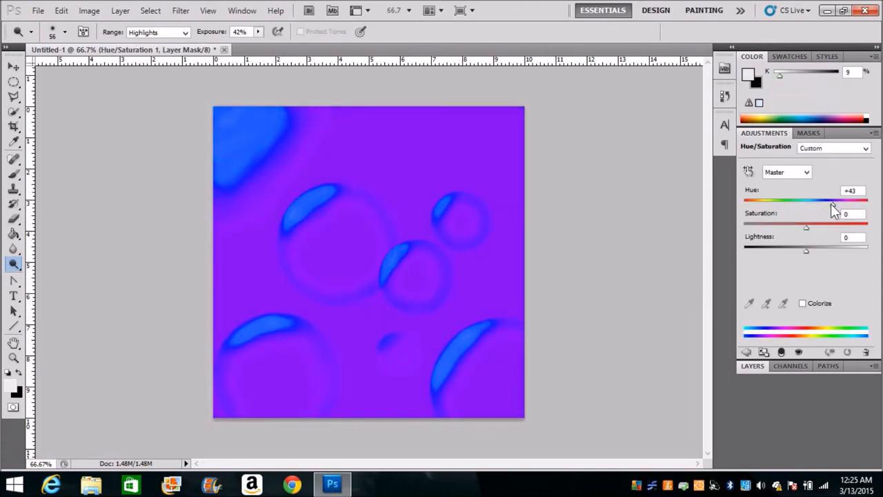
left_click_drag(824, 202, 767, 202)
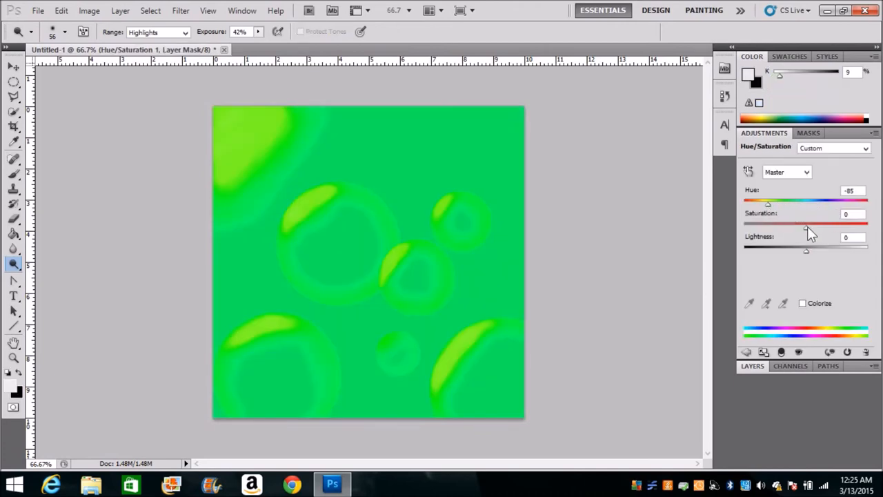
left_click_drag(806, 223, 764, 223)
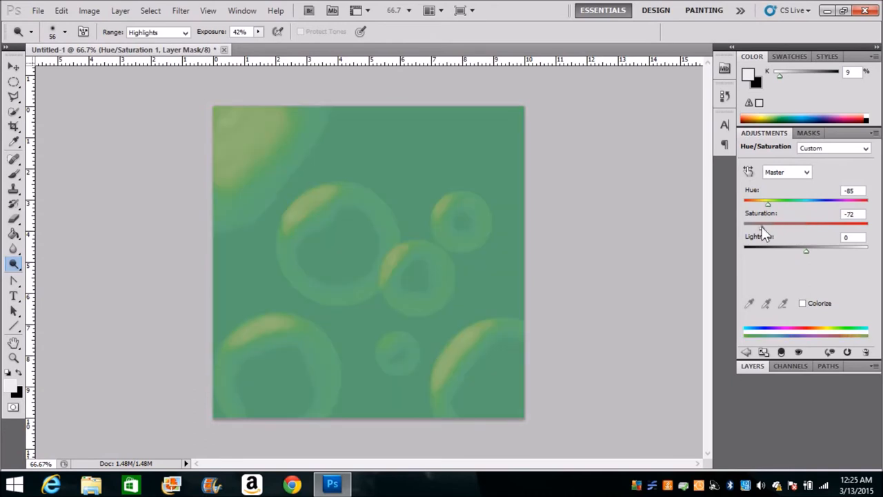
left_click_drag(805, 250, 806, 250)
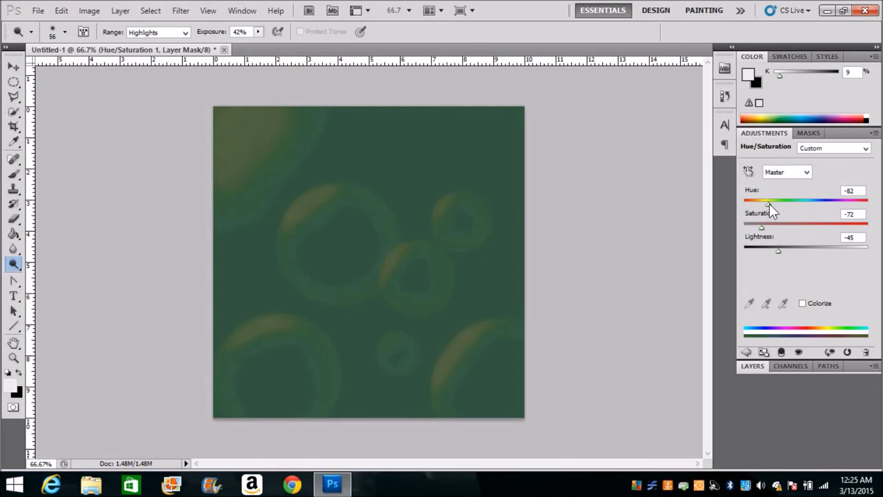
left_click_drag(768, 200, 833, 200)
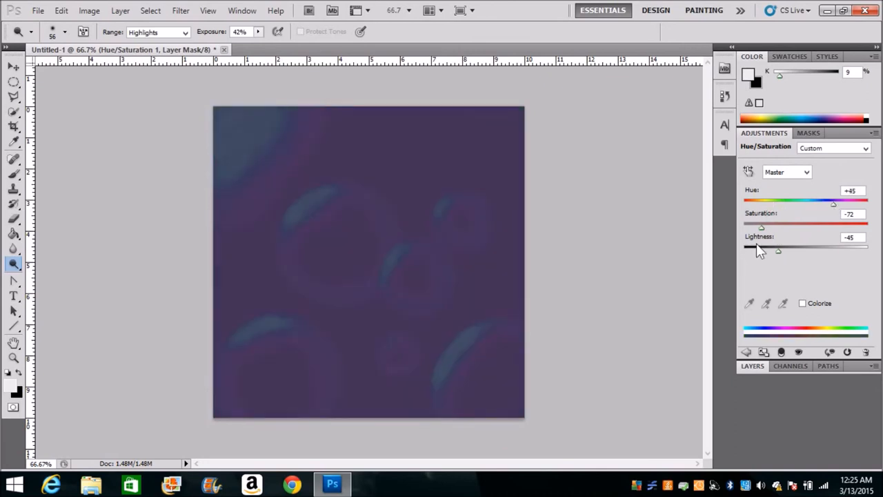
left_click_drag(761, 226, 831, 226)
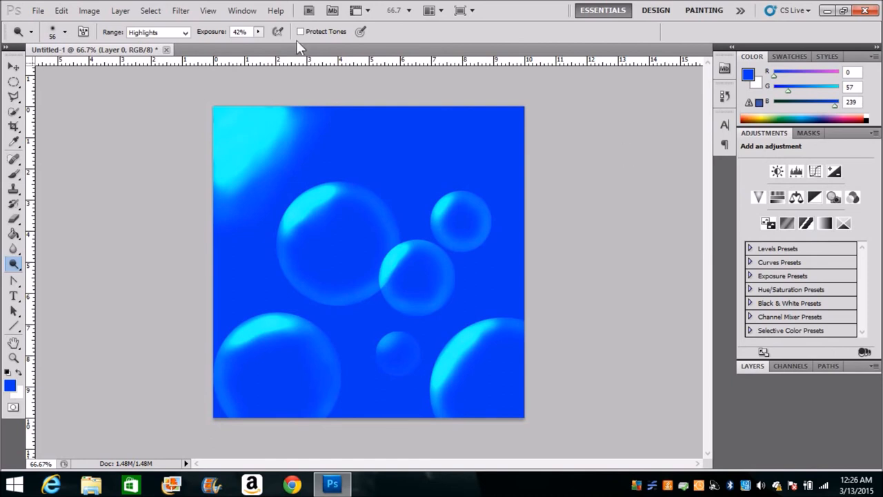
mouse_move(612, 374)
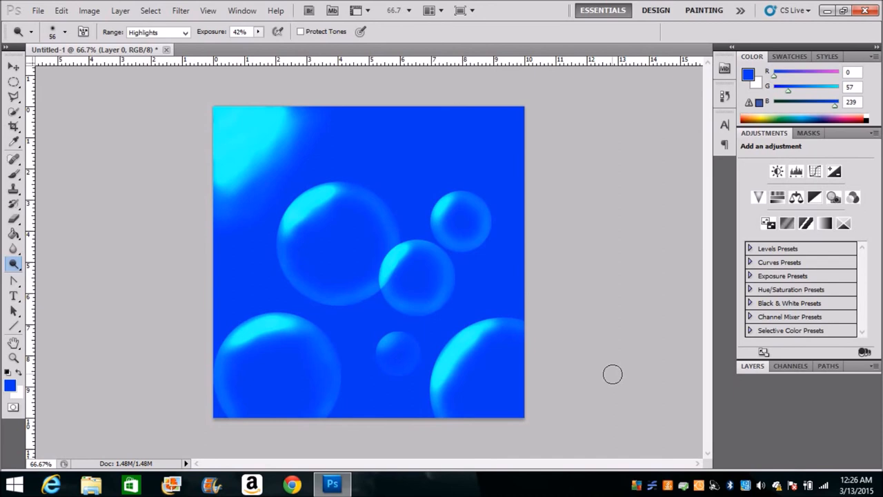
mouse_move(404, 365)
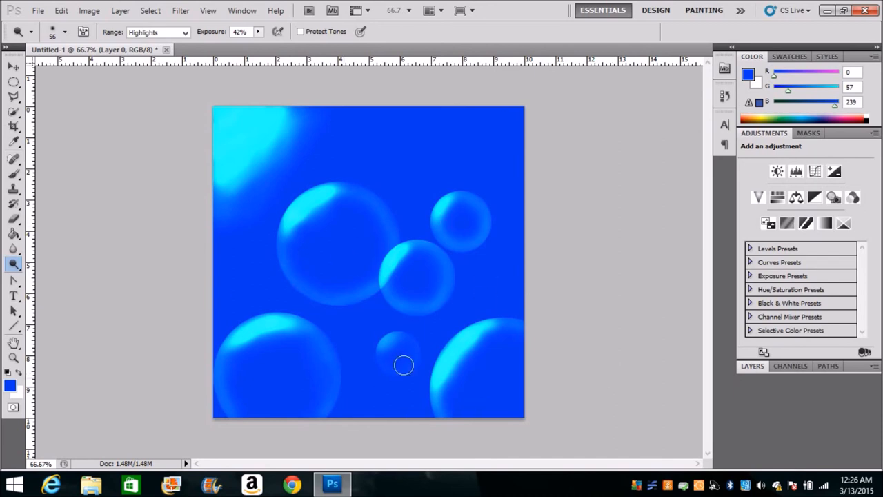